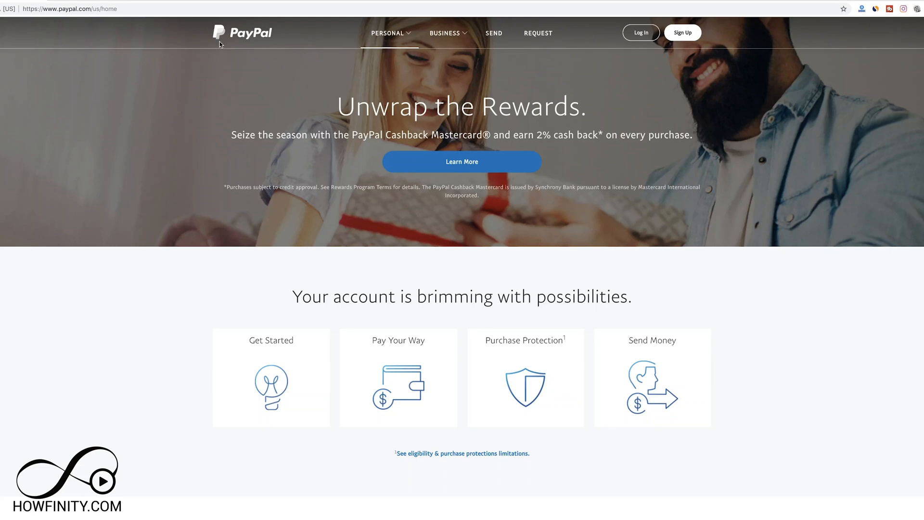
{"action": "mouse_move", "coordinate": [445, 51]}
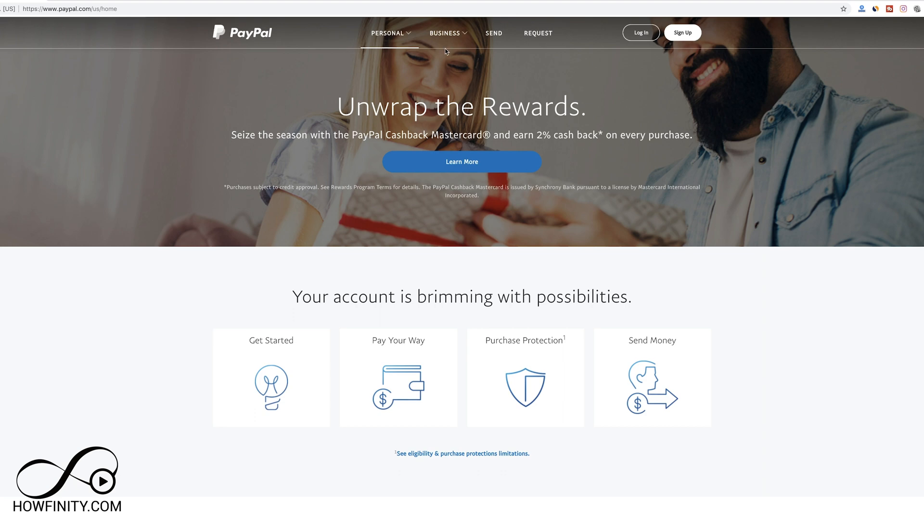
{"action": "mouse_move", "coordinate": [399, 46]}
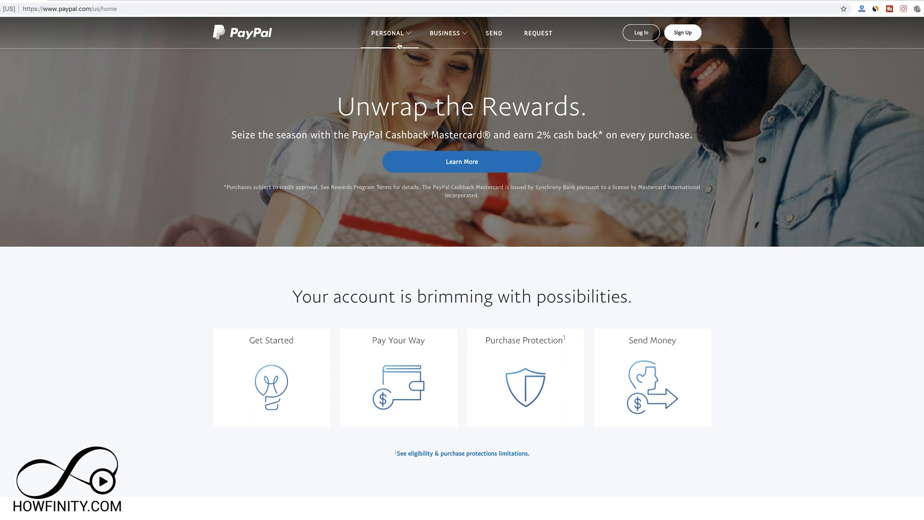
{"action": "mouse_move", "coordinate": [494, 32]}
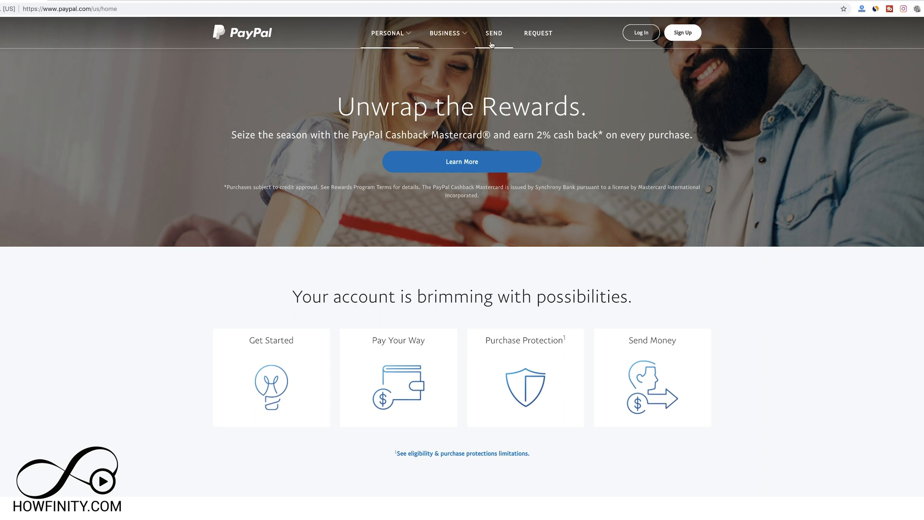
{"action": "mouse_move", "coordinate": [607, 41]}
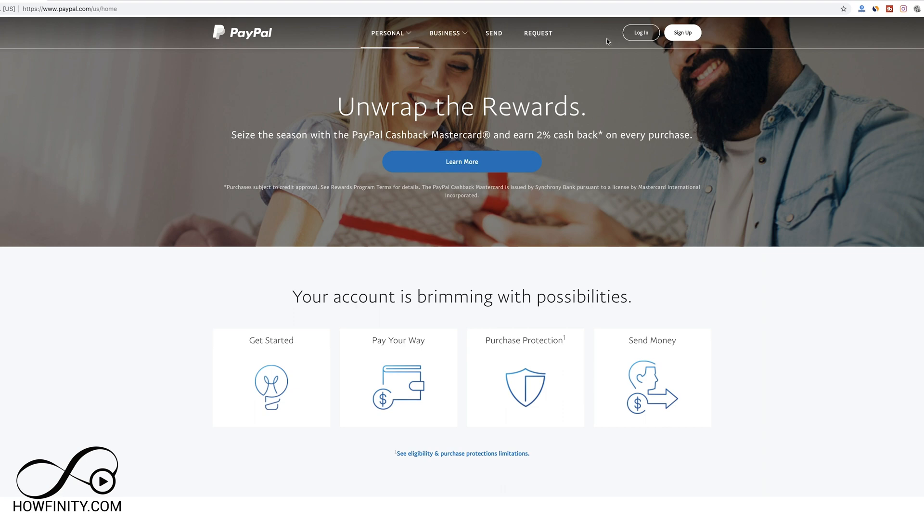
{"action": "mouse_move", "coordinate": [595, 44]}
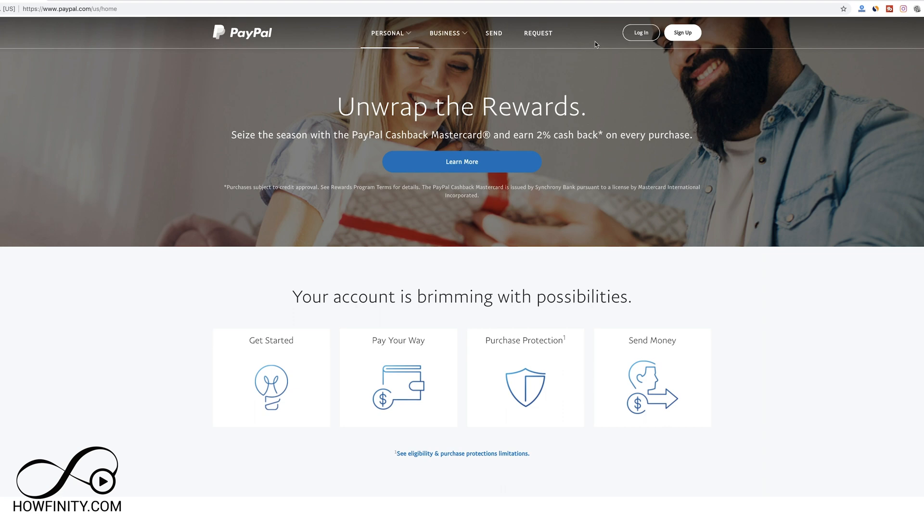
{"action": "mouse_move", "coordinate": [615, 43]}
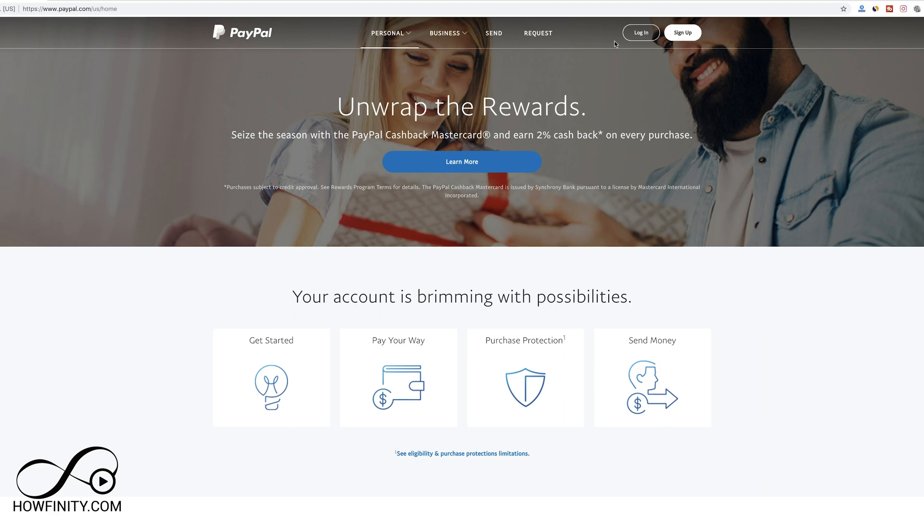
{"action": "mouse_move", "coordinate": [247, 91]}
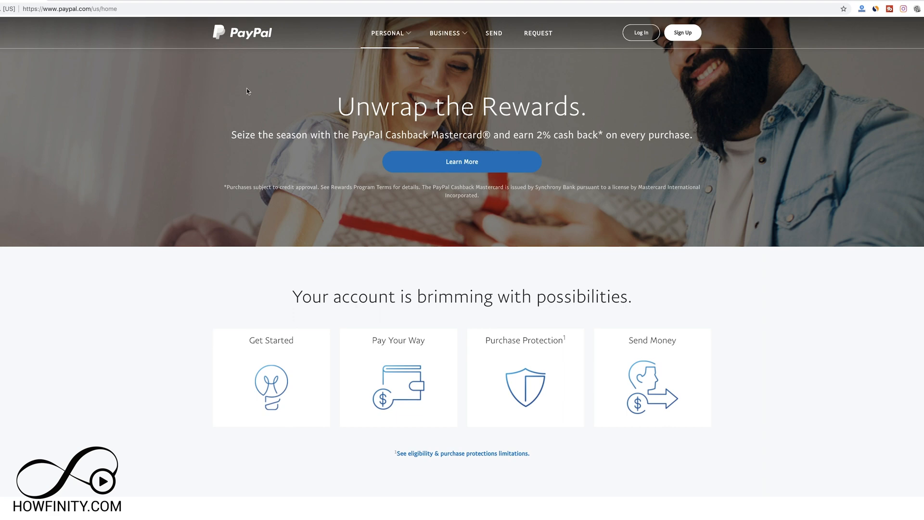
{"action": "mouse_move", "coordinate": [560, 88]}
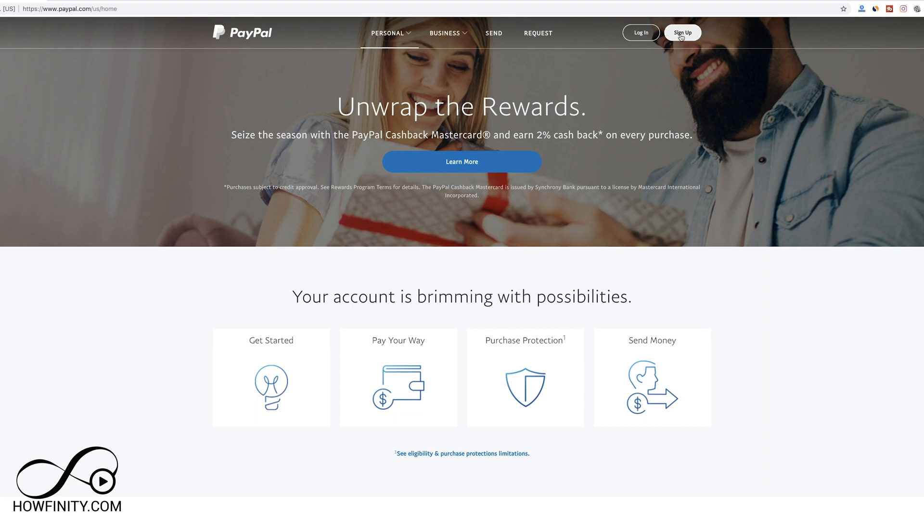
Begin PayPal sign-up and choose Business Account as the account type.
{"action": "left_click", "coordinate": [682, 33]}
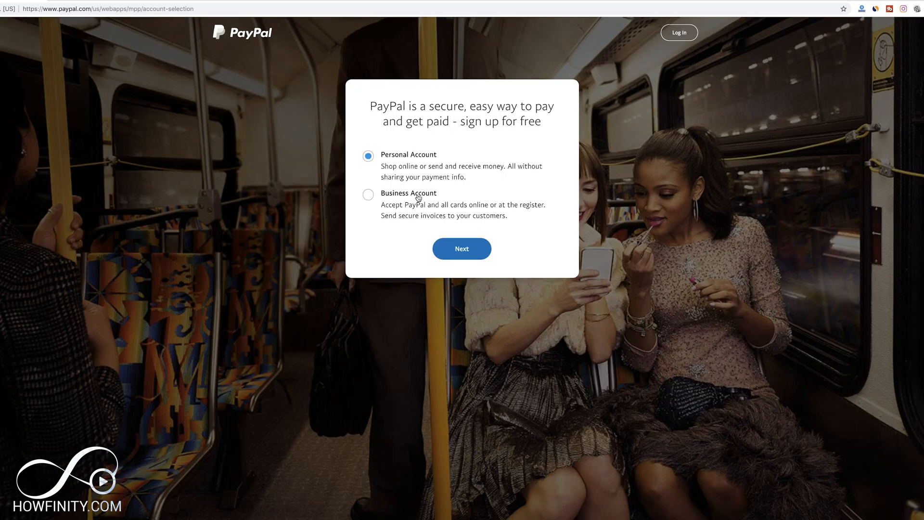
{"action": "mouse_move", "coordinate": [430, 162]}
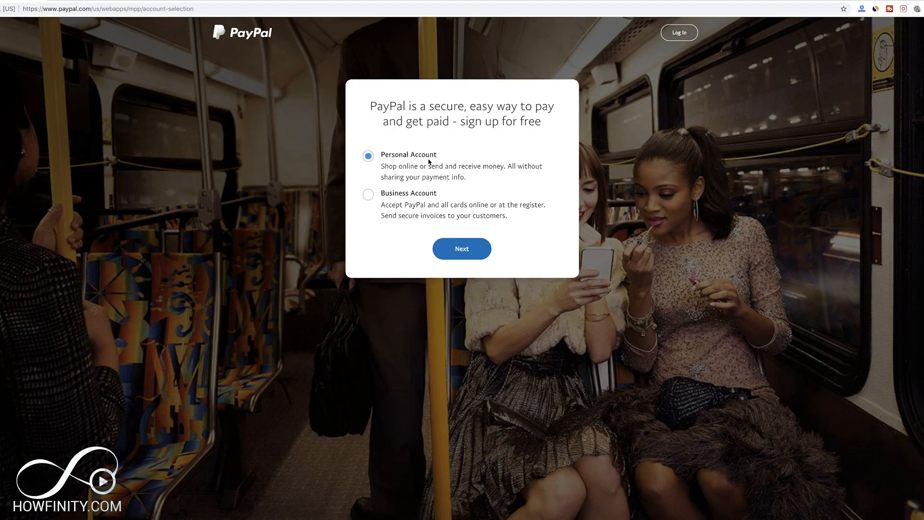
{"action": "mouse_move", "coordinate": [455, 179]}
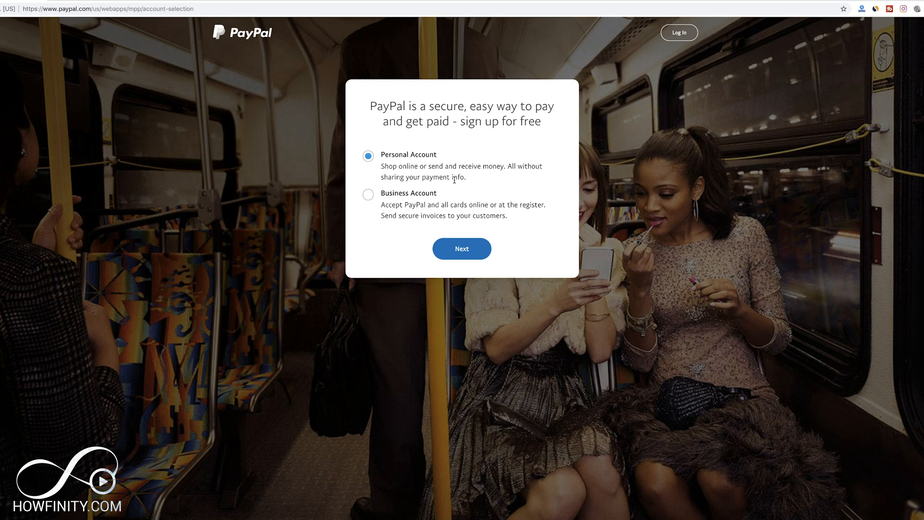
{"action": "mouse_move", "coordinate": [406, 211]}
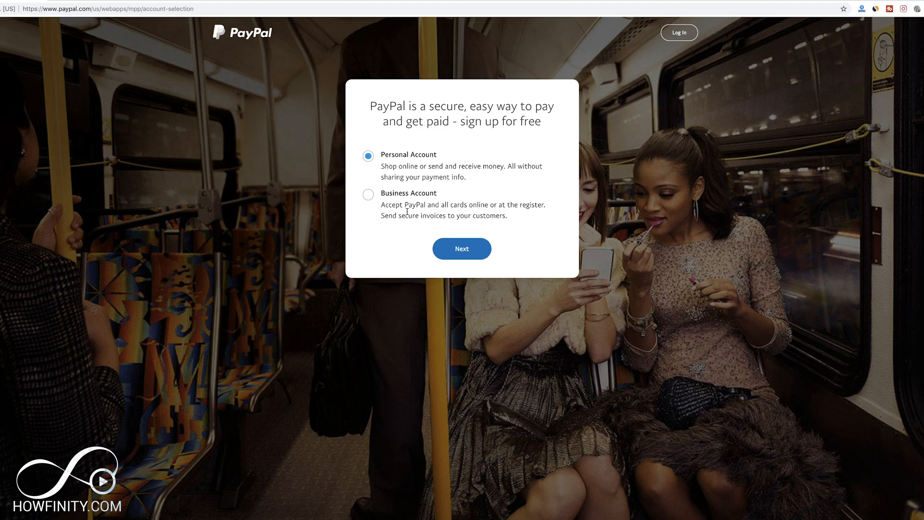
{"action": "left_click", "coordinate": [368, 195]}
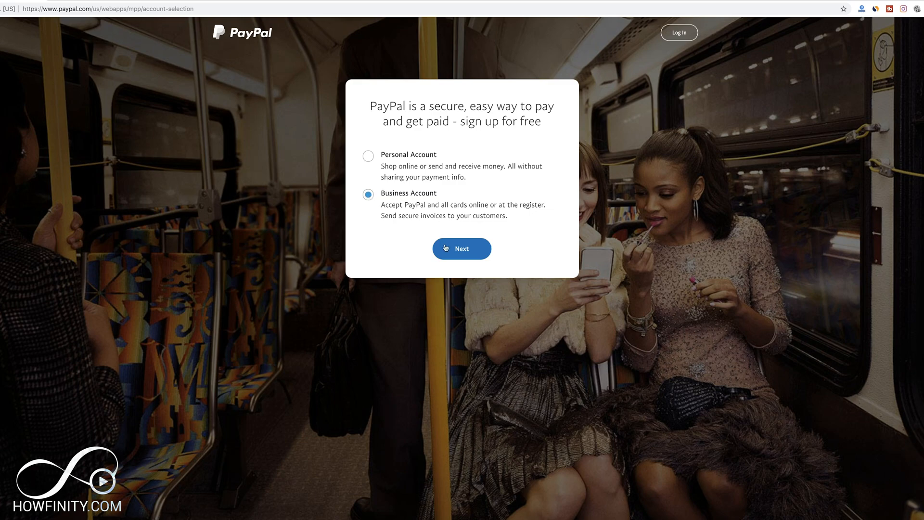
{"action": "left_click", "coordinate": [461, 249]}
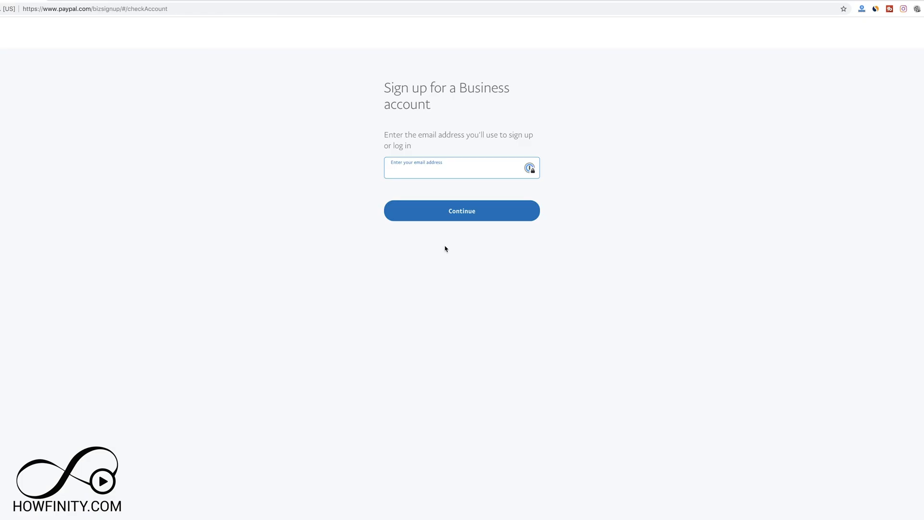
Submit the email address and move through the business contact and address form.
{"action": "left_click", "coordinate": [461, 211]}
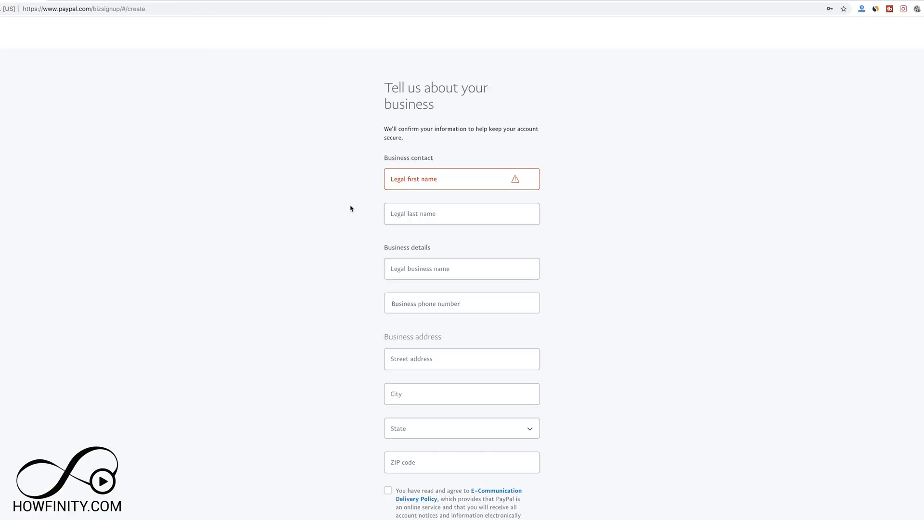
{"action": "mouse_move", "coordinate": [369, 294]}
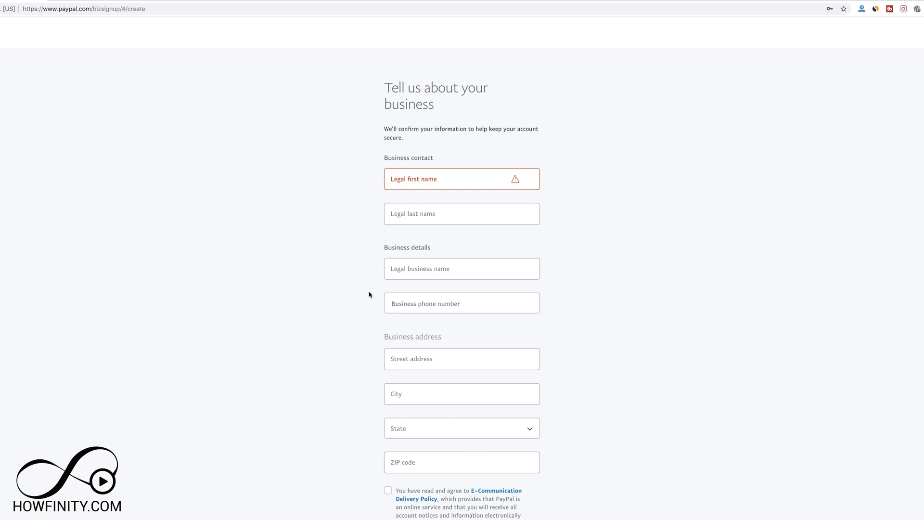
{"action": "mouse_move", "coordinate": [363, 330]}
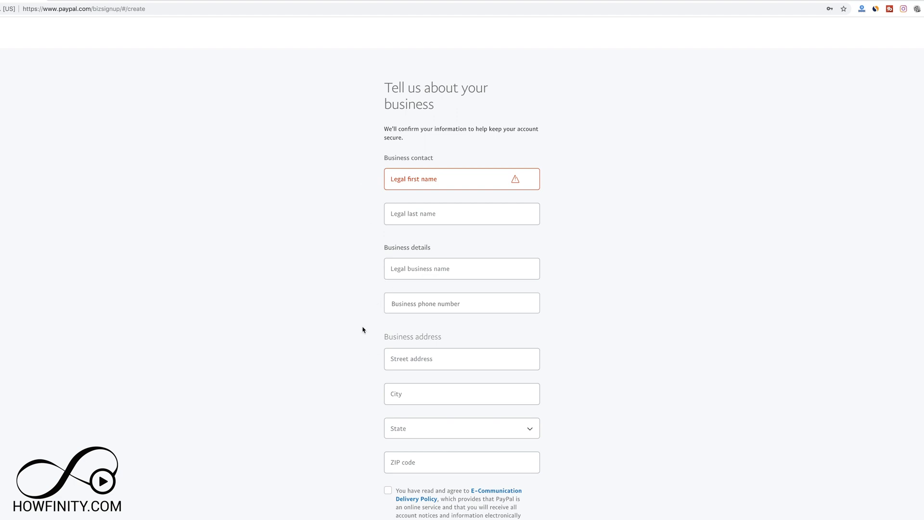
{"action": "scroll", "scroll_direction": "down", "scroll_amount": 3}
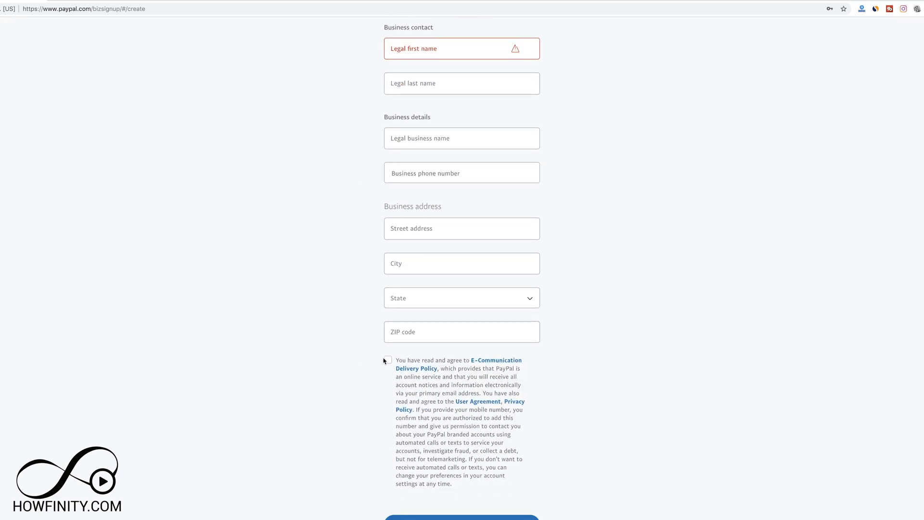
{"action": "scroll", "scroll_direction": "up", "scroll_amount": 3}
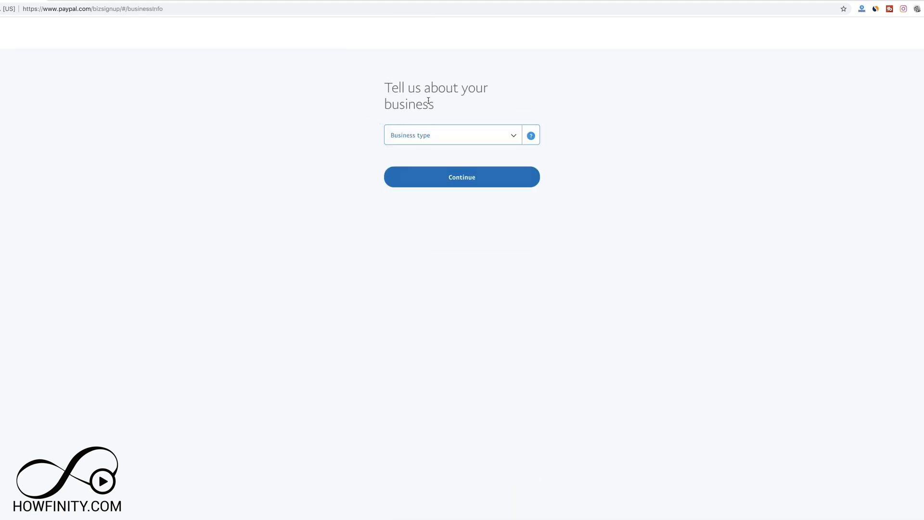
Set the business type to Corporation after briefly trying Individual.
{"action": "left_click", "coordinate": [453, 135]}
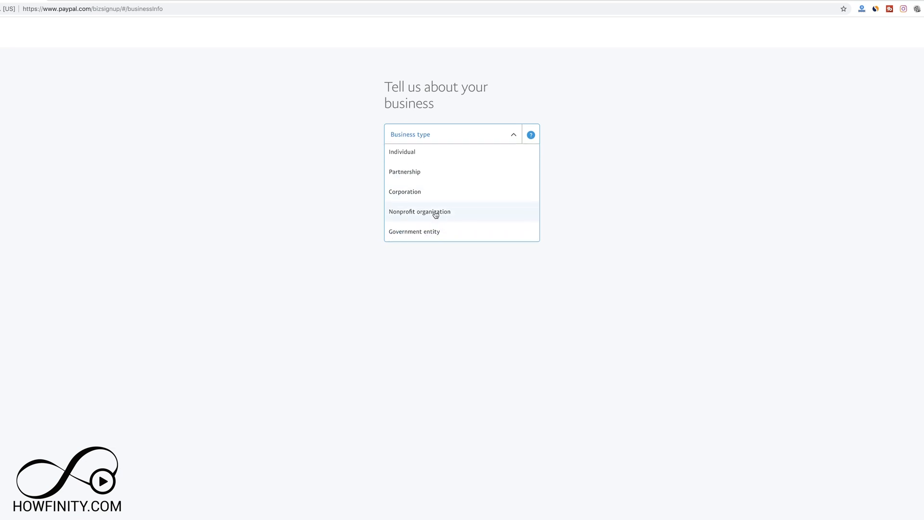
{"action": "mouse_move", "coordinate": [406, 193]}
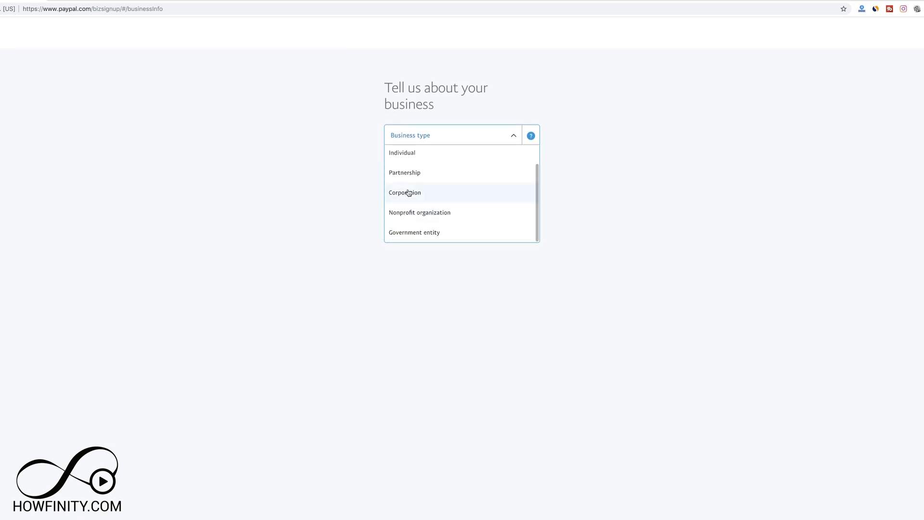
{"action": "left_click", "coordinate": [405, 193]}
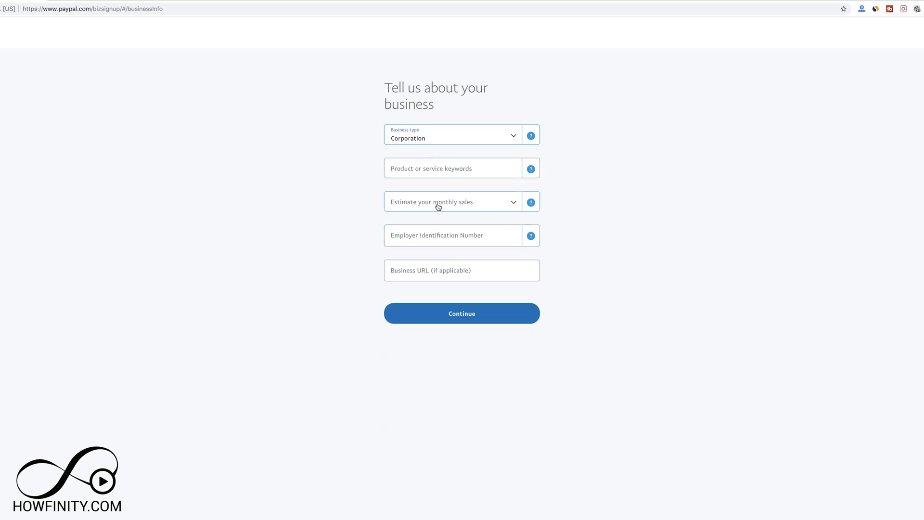
{"action": "left_click", "coordinate": [452, 138]}
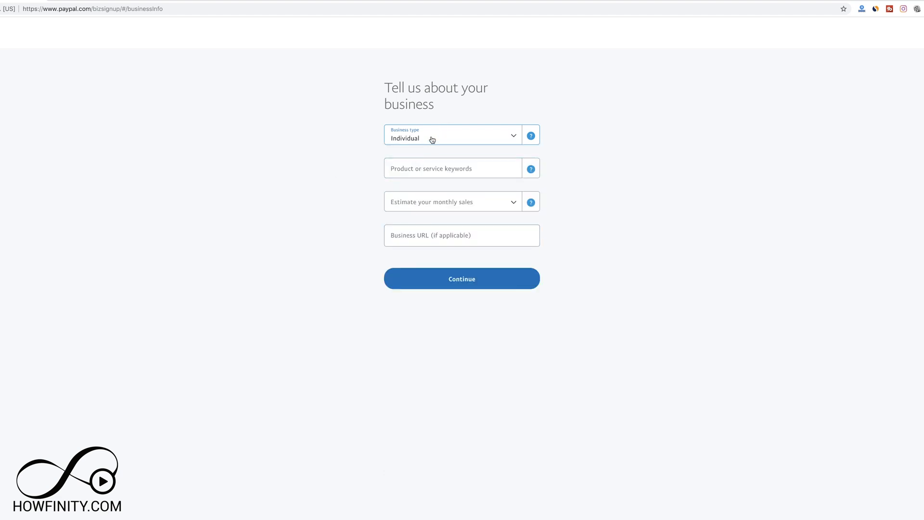
{"action": "left_click", "coordinate": [453, 134]}
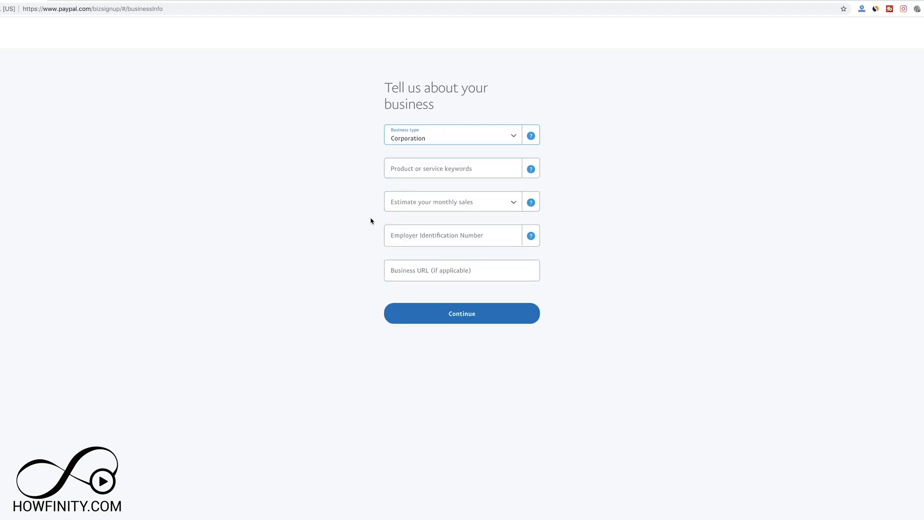
{"action": "left_click", "coordinate": [454, 235]}
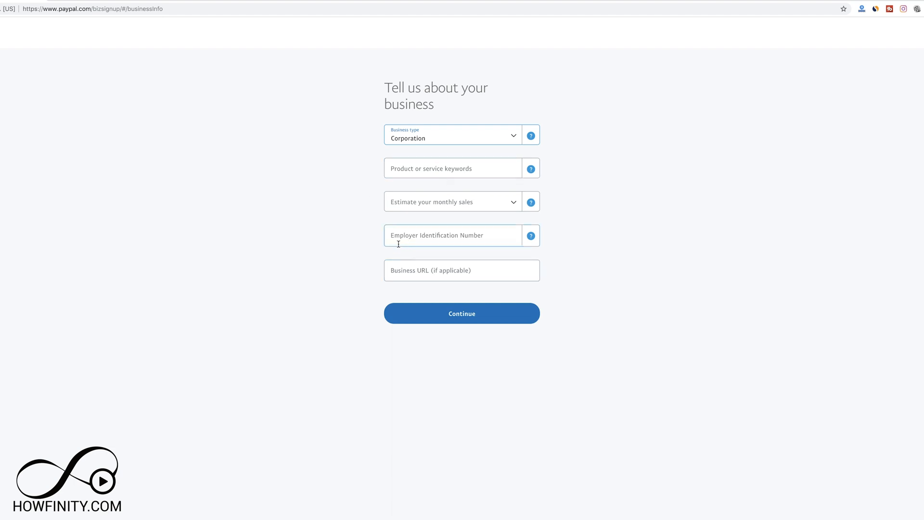
{"action": "mouse_move", "coordinate": [453, 242]}
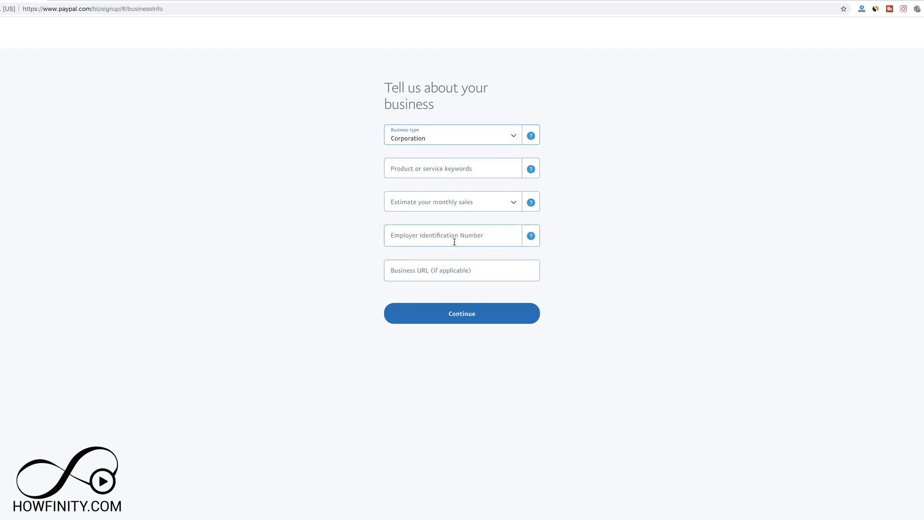
{"action": "mouse_move", "coordinate": [373, 141]}
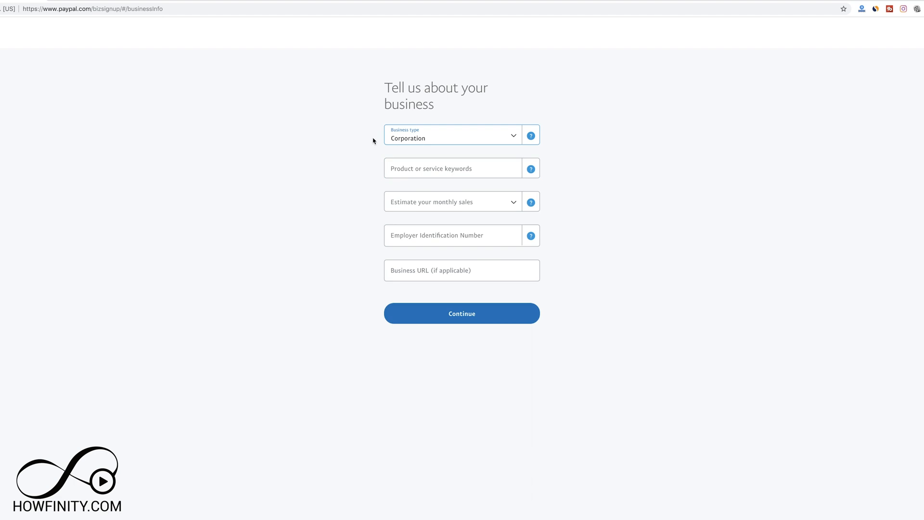
Submit the business details to reach the personal information step.
{"action": "left_click", "coordinate": [461, 313]}
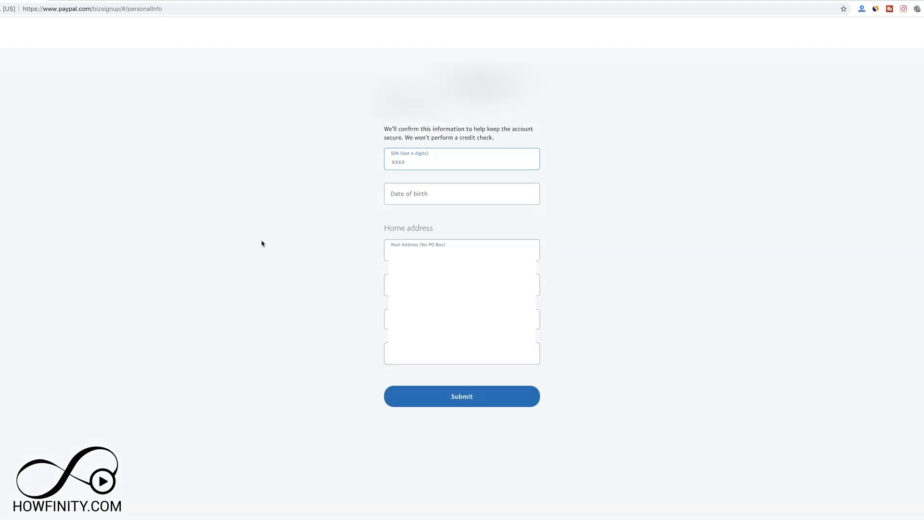
{"action": "mouse_move", "coordinate": [277, 233]}
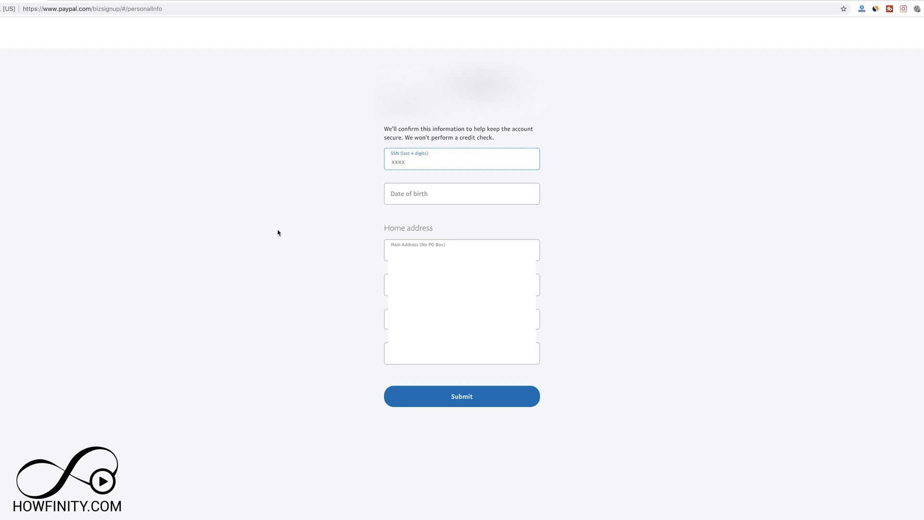
Submit the personal details to finish sign-up and reach the setup checklist.
{"action": "left_click", "coordinate": [461, 395]}
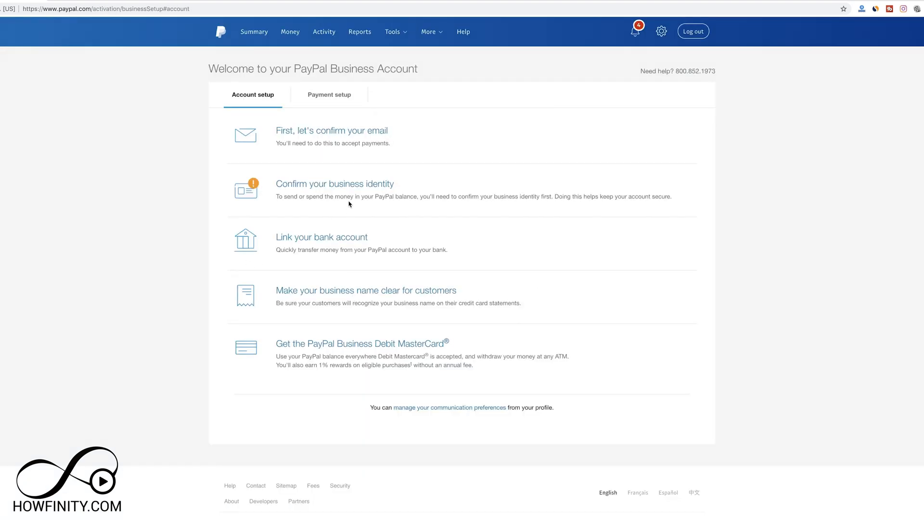
{"action": "mouse_move", "coordinate": [331, 130]}
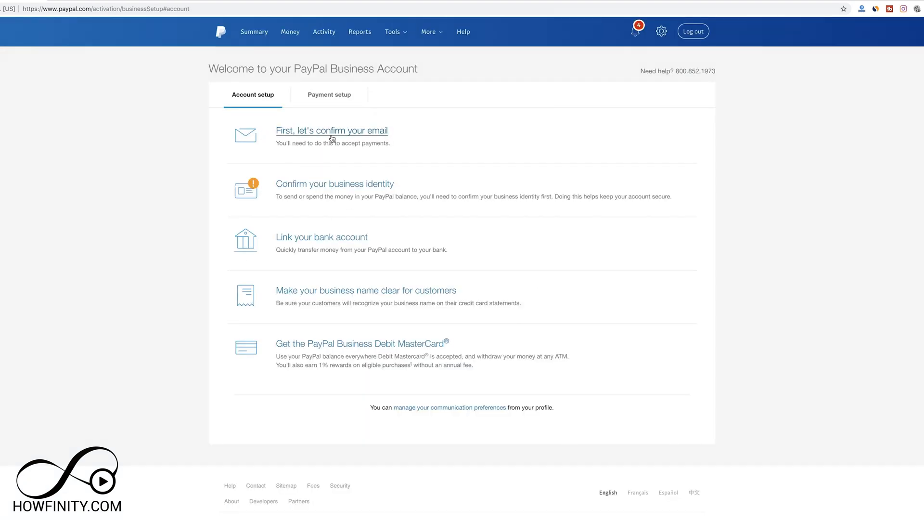
{"action": "mouse_move", "coordinate": [341, 150]}
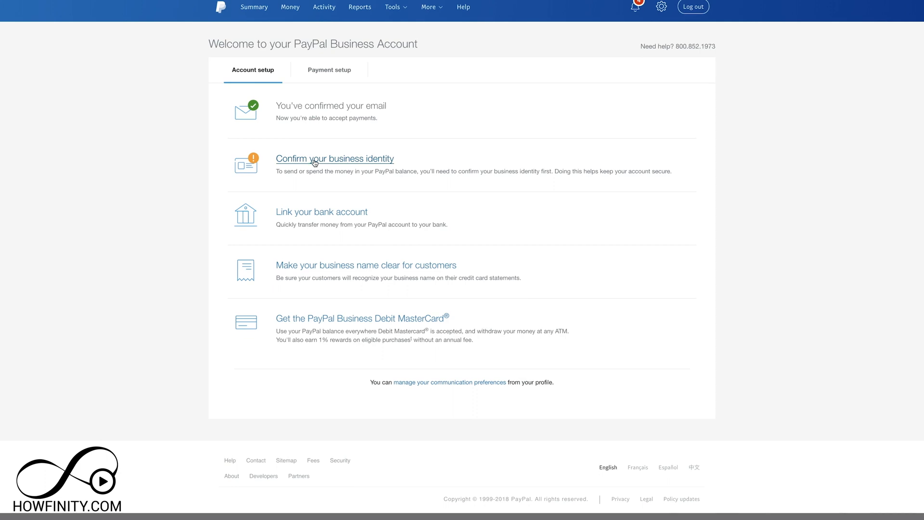
{"action": "left_click", "coordinate": [334, 158]}
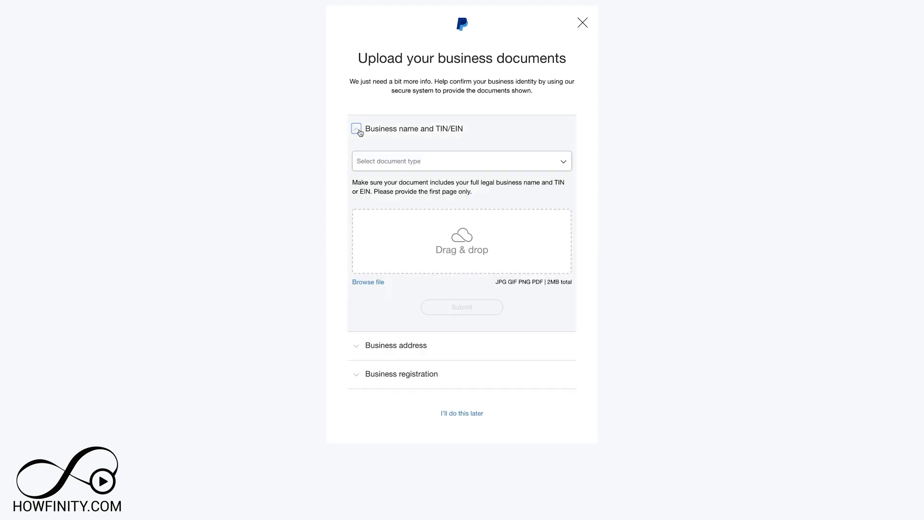
{"action": "left_click", "coordinate": [461, 161]}
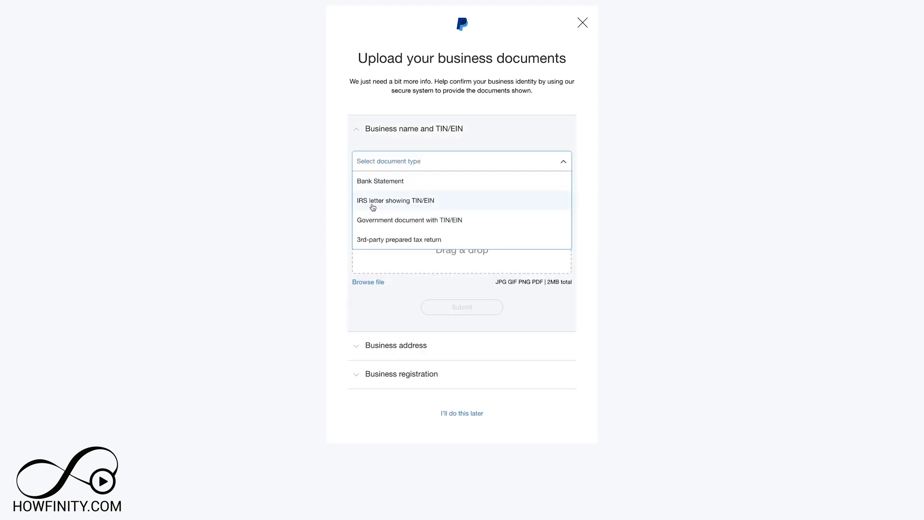
{"action": "mouse_move", "coordinate": [368, 229]}
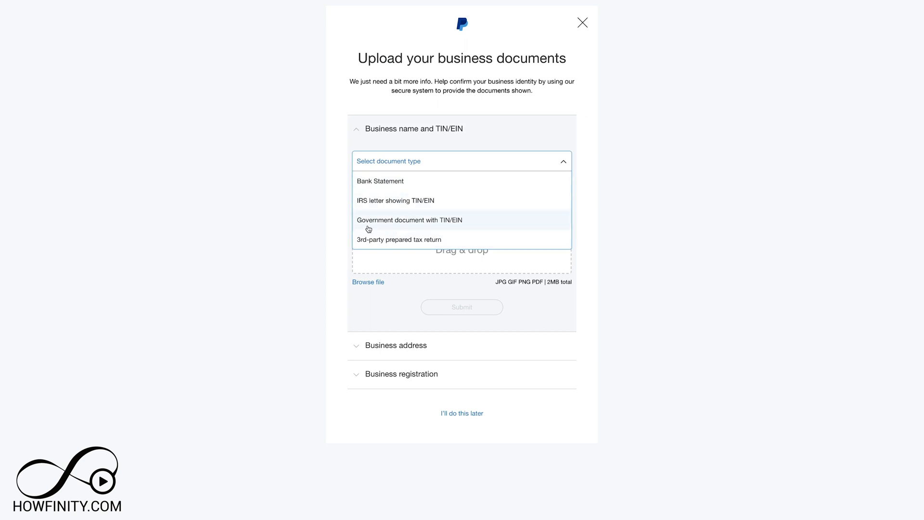
{"action": "left_click", "coordinate": [357, 128]}
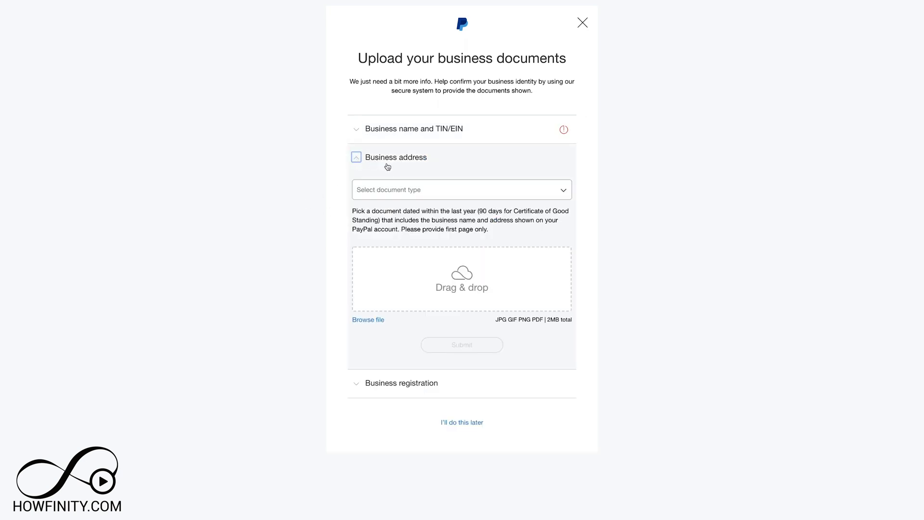
{"action": "left_click", "coordinate": [461, 190]}
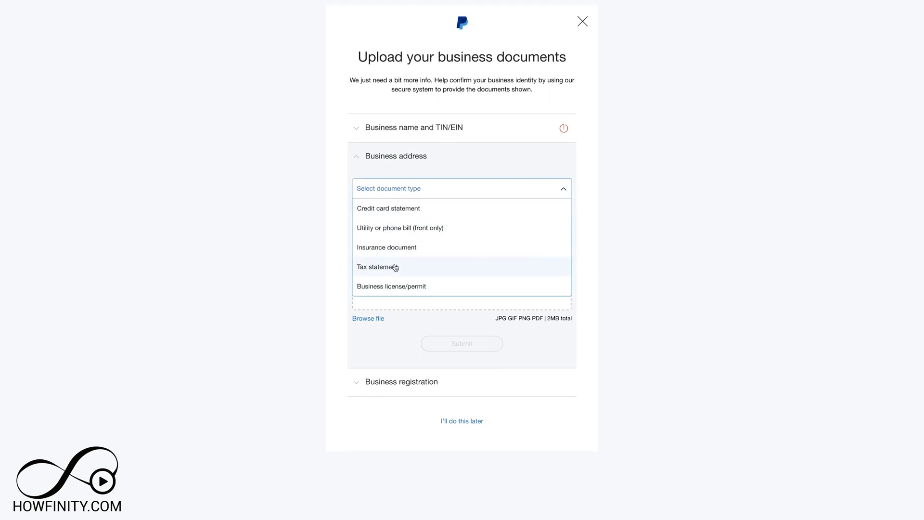
{"action": "left_click", "coordinate": [386, 267]}
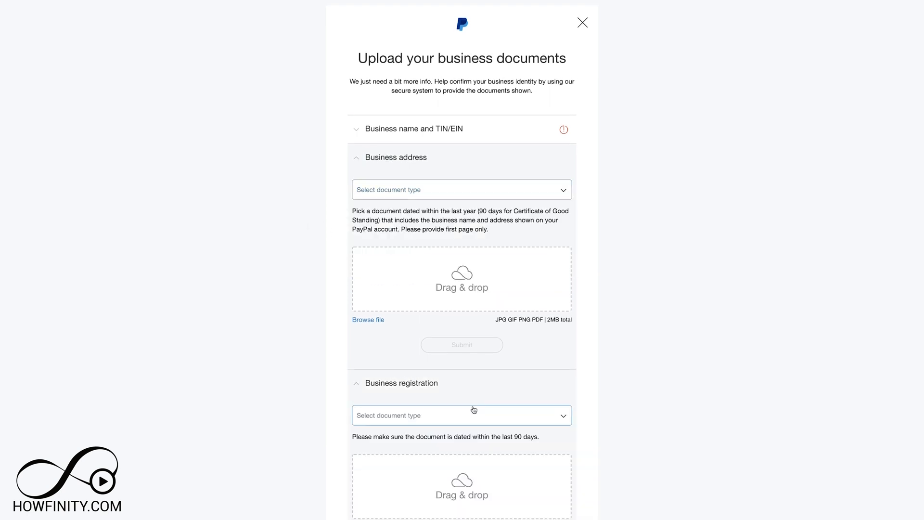
{"action": "scroll", "scroll_direction": "down", "scroll_amount": 3}
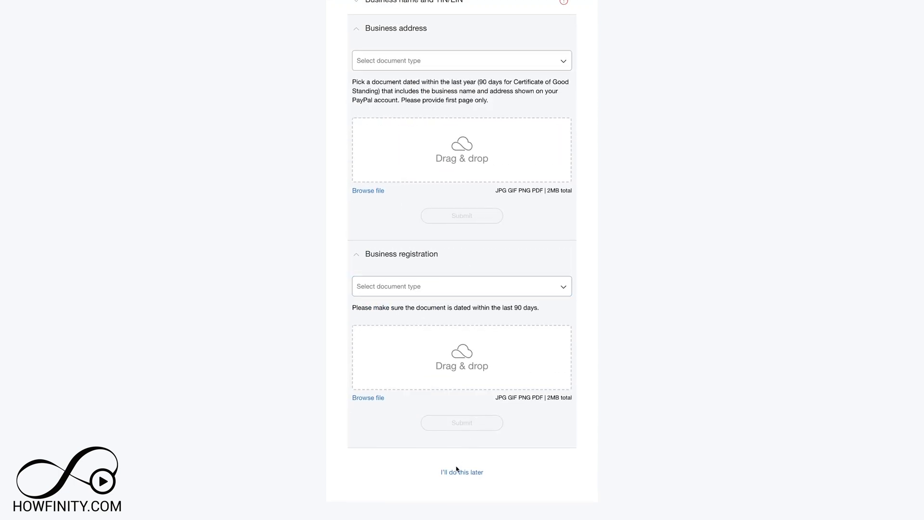
{"action": "left_click", "coordinate": [462, 472]}
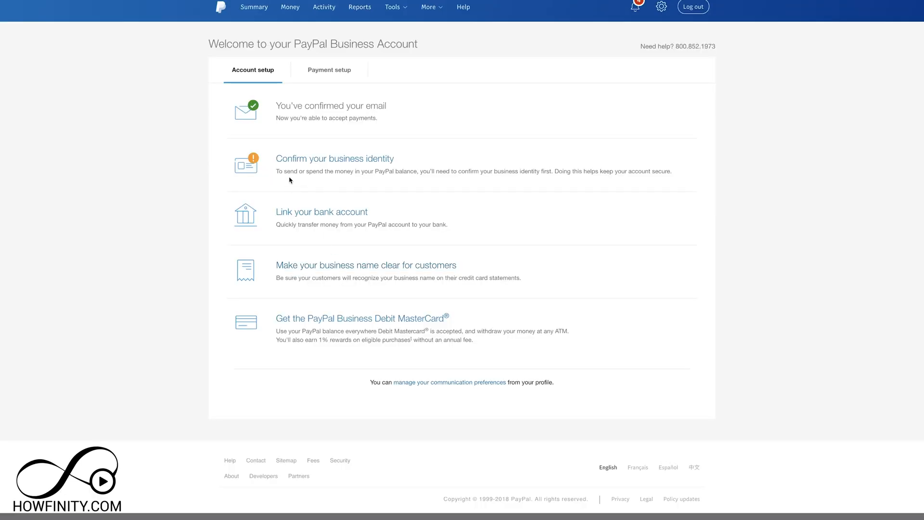
{"action": "mouse_move", "coordinate": [391, 182]}
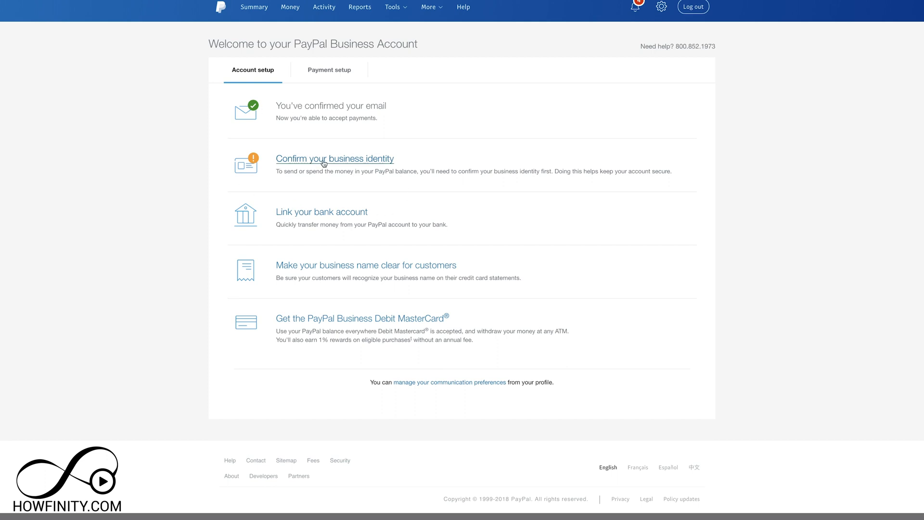
{"action": "mouse_move", "coordinate": [356, 140]}
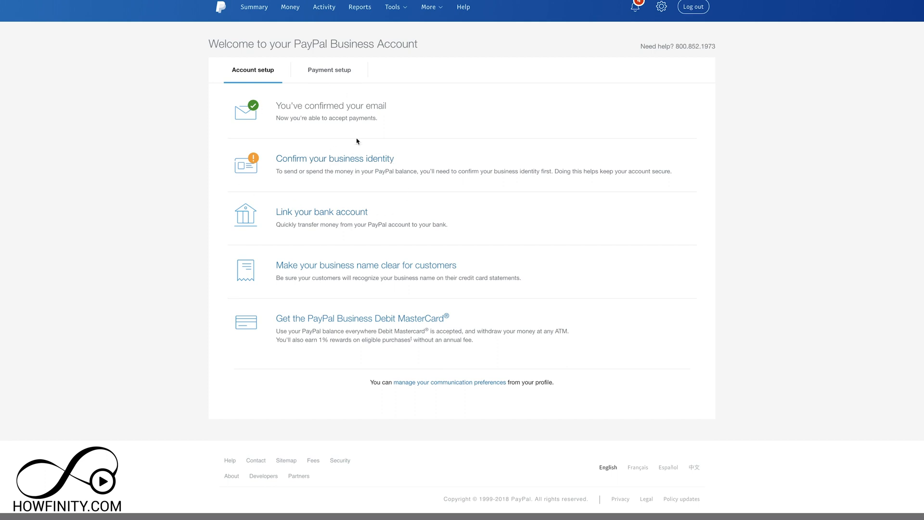
{"action": "mouse_move", "coordinate": [299, 168]}
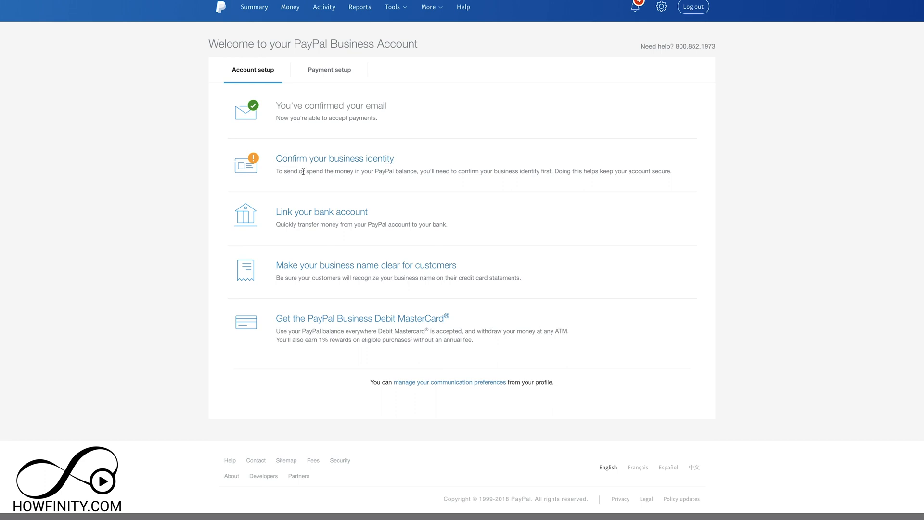
{"action": "mouse_move", "coordinate": [322, 212]}
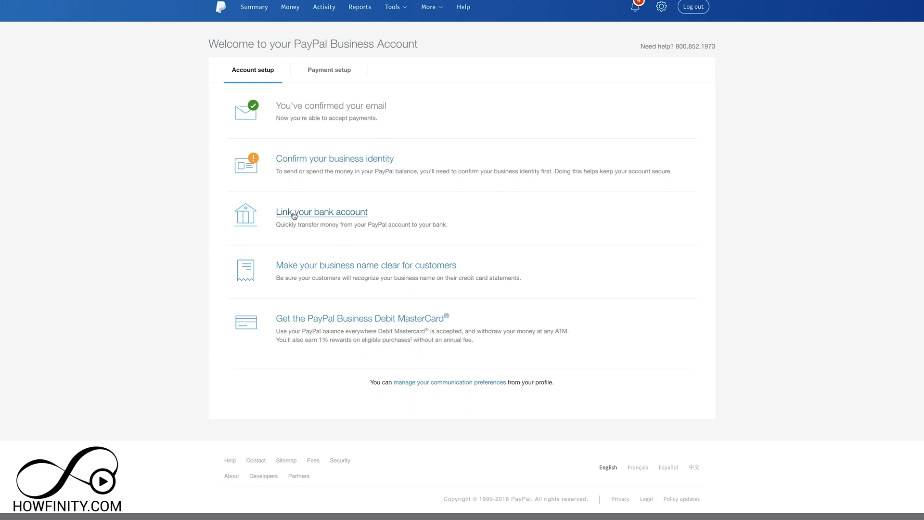
Choose Chase as the bank and sign in with User ID and Password to link it instantly.
{"action": "left_click", "coordinate": [321, 212]}
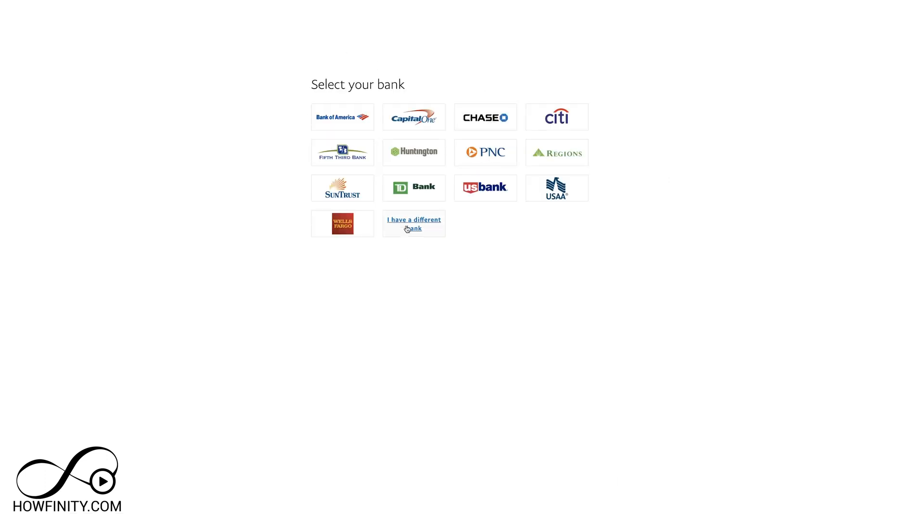
{"action": "mouse_move", "coordinate": [446, 144]}
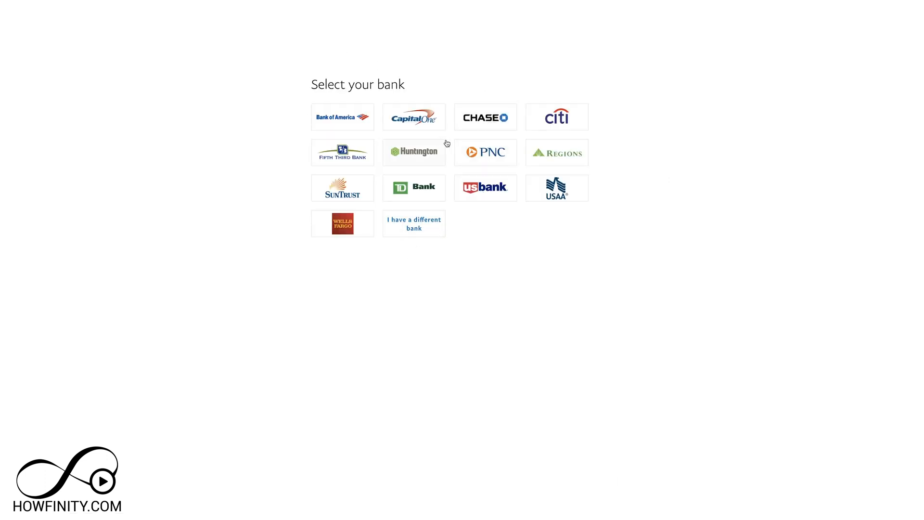
{"action": "left_click", "coordinate": [485, 117]}
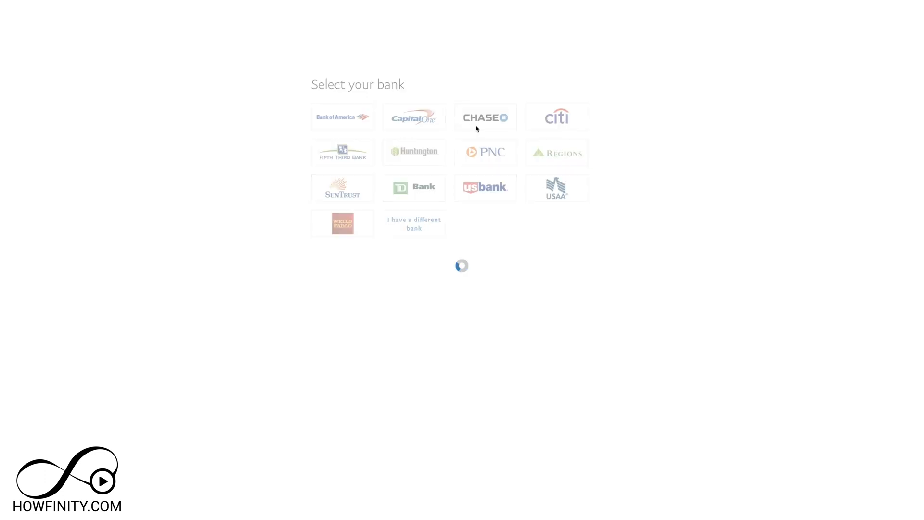
{"action": "left_click", "coordinate": [485, 117]}
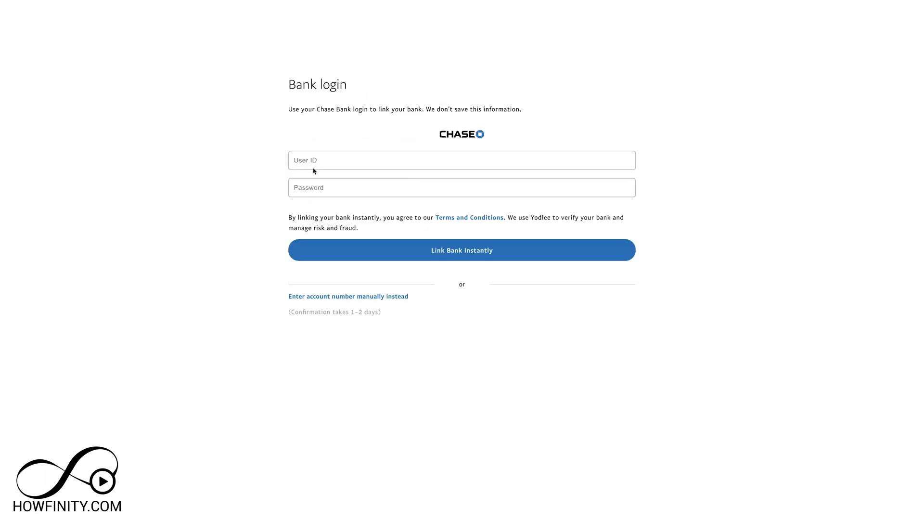
{"action": "mouse_move", "coordinate": [315, 178]}
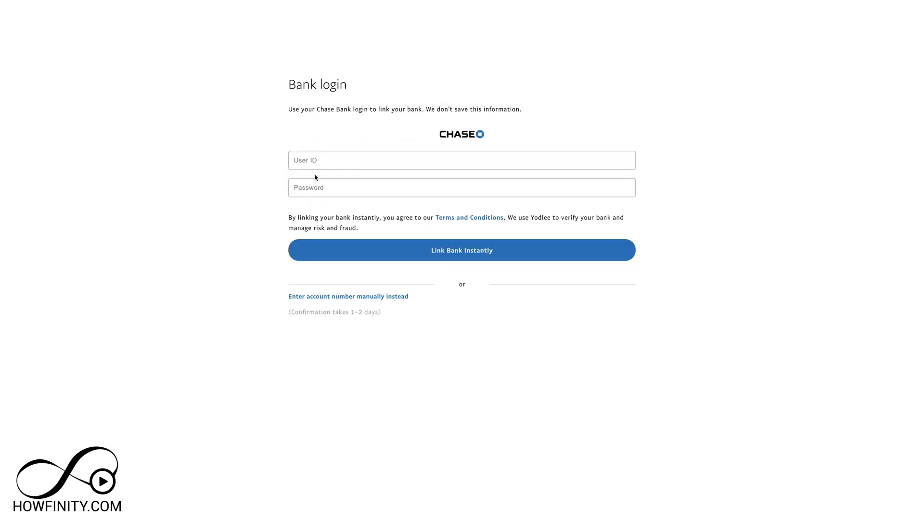
{"action": "mouse_move", "coordinate": [365, 301]}
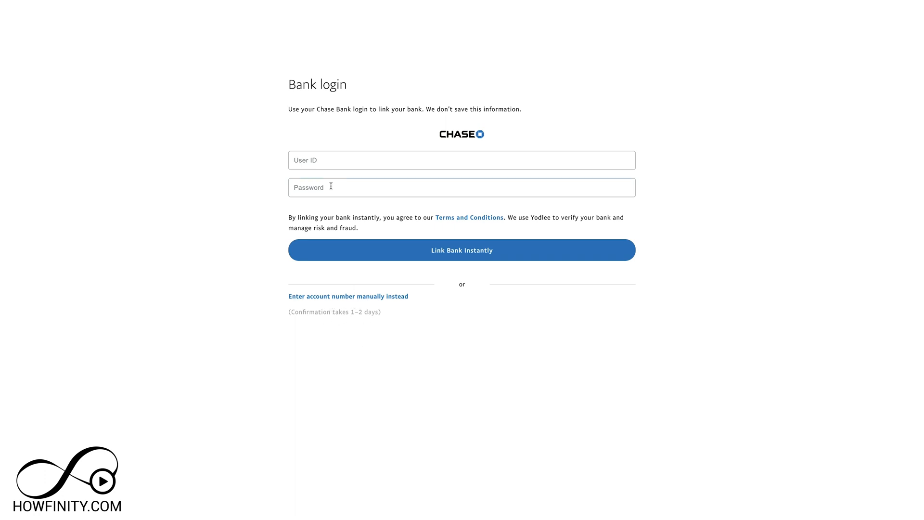
{"action": "left_click", "coordinate": [462, 250]}
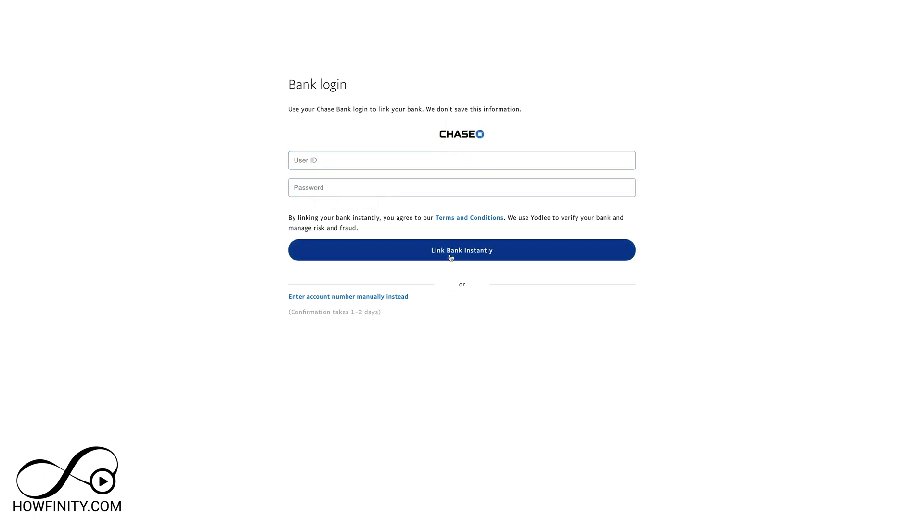
{"action": "left_click", "coordinate": [462, 249]}
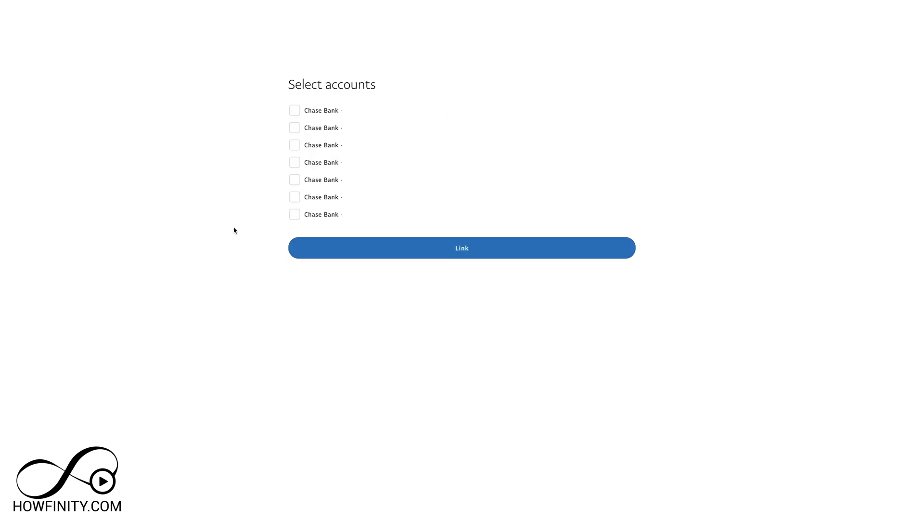
Link the Chase checking account with its routing and account numbers.
{"action": "left_click", "coordinate": [461, 247]}
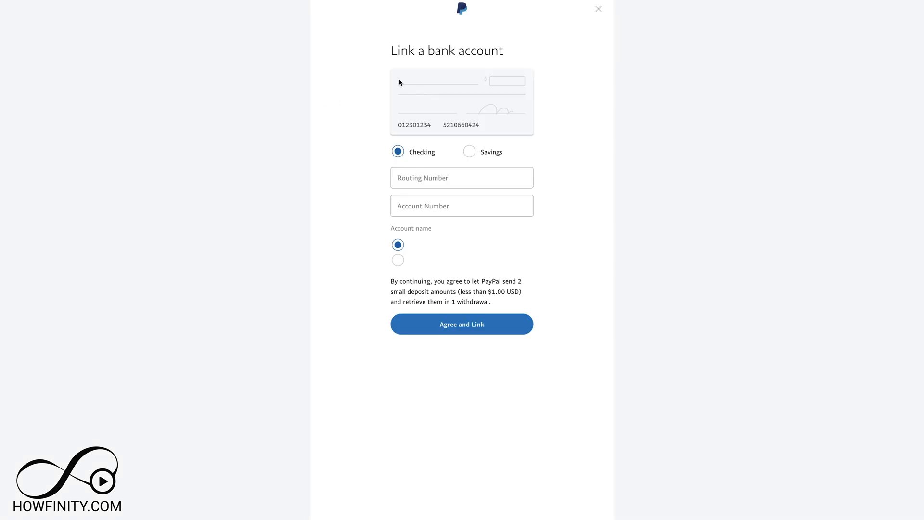
{"action": "mouse_move", "coordinate": [479, 57]}
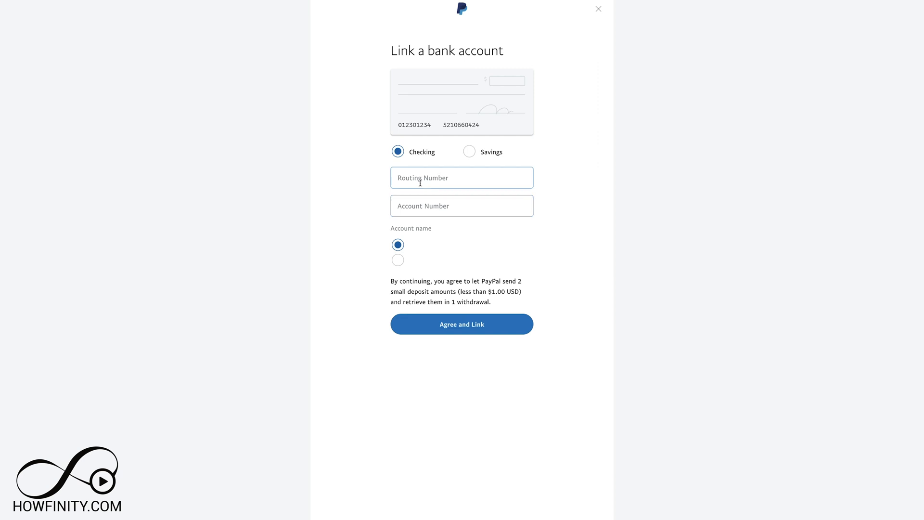
{"action": "left_click", "coordinate": [461, 206]}
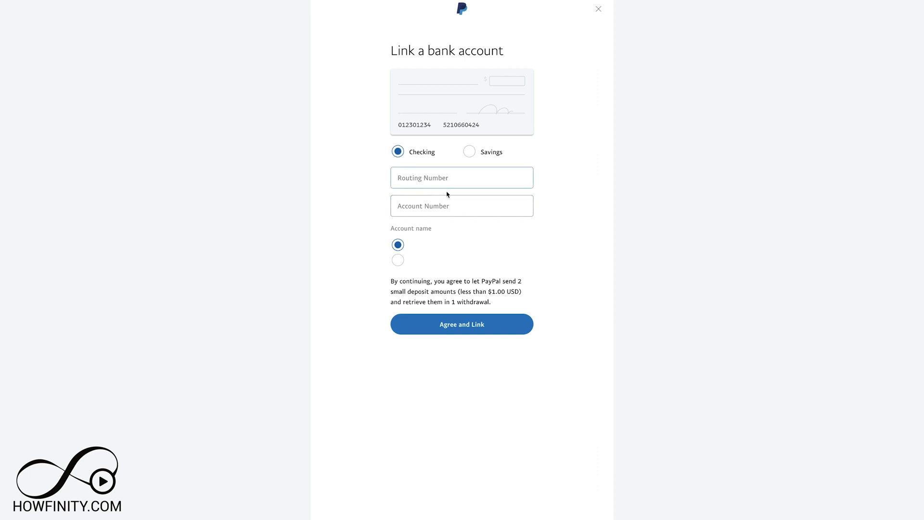
{"action": "left_click", "coordinate": [461, 325]}
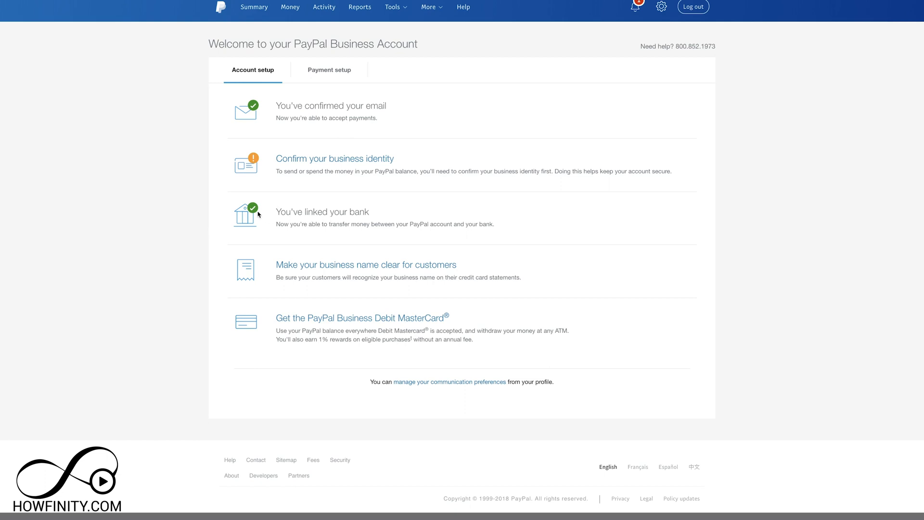
{"action": "mouse_move", "coordinate": [303, 328]}
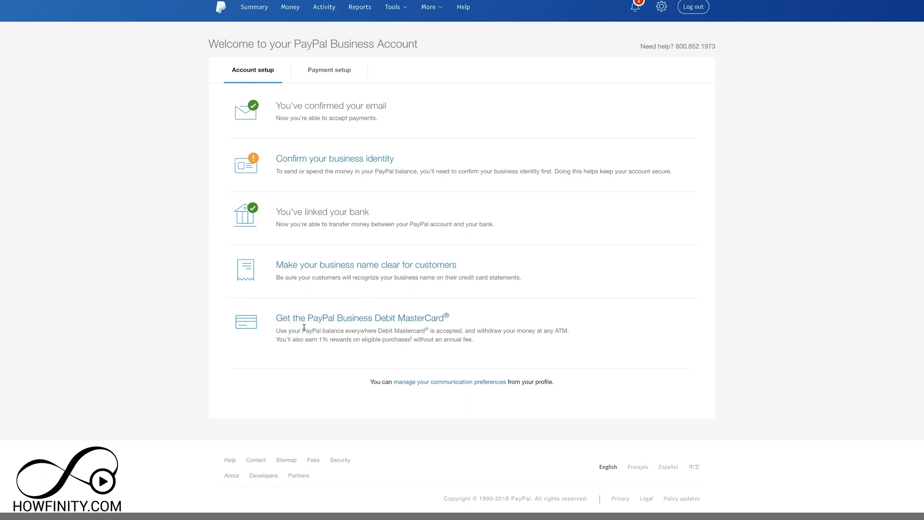
{"action": "mouse_move", "coordinate": [325, 326]}
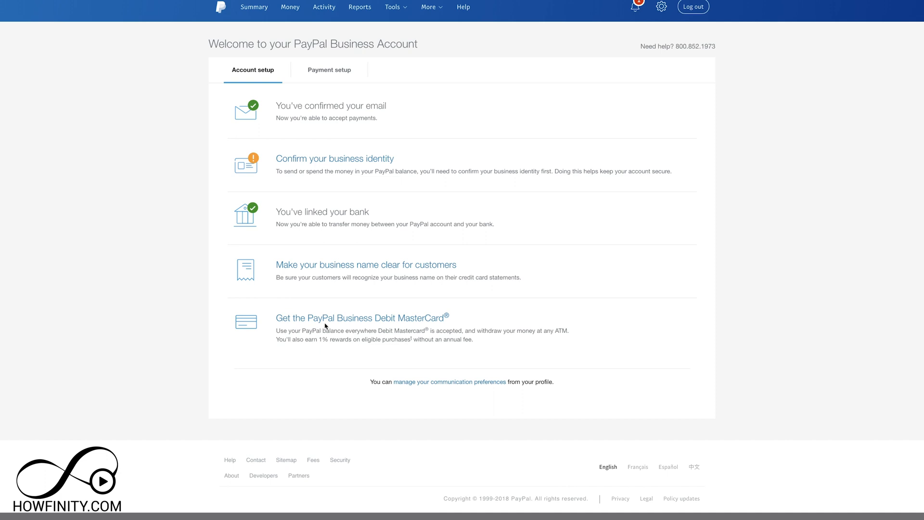
{"action": "mouse_move", "coordinate": [376, 298]}
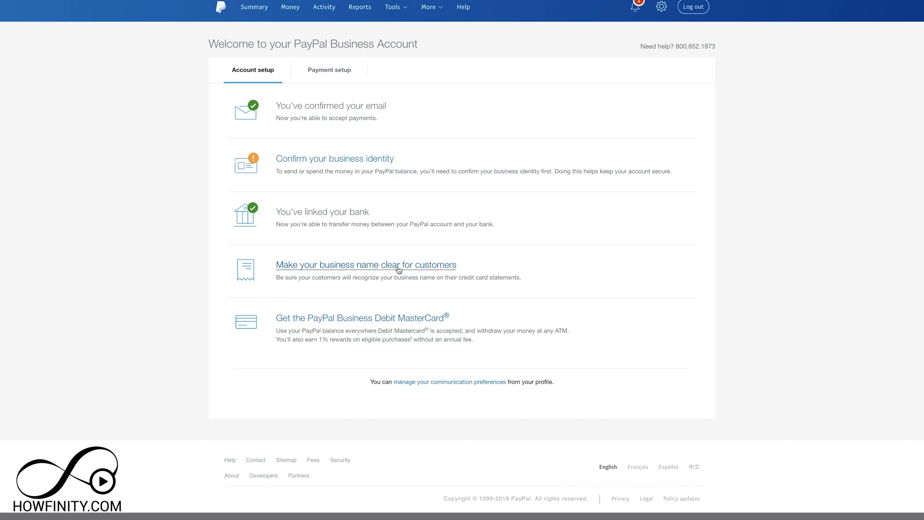
{"action": "mouse_move", "coordinate": [374, 285]}
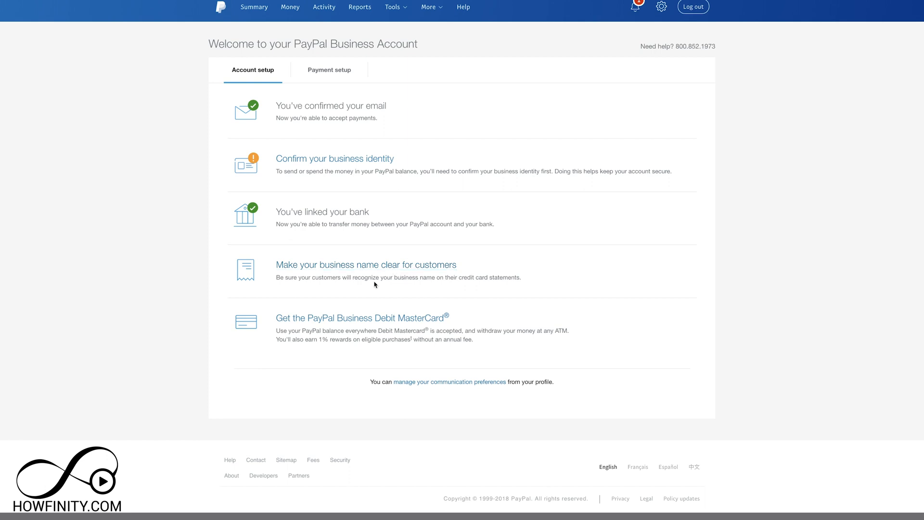
{"action": "mouse_move", "coordinate": [346, 269]}
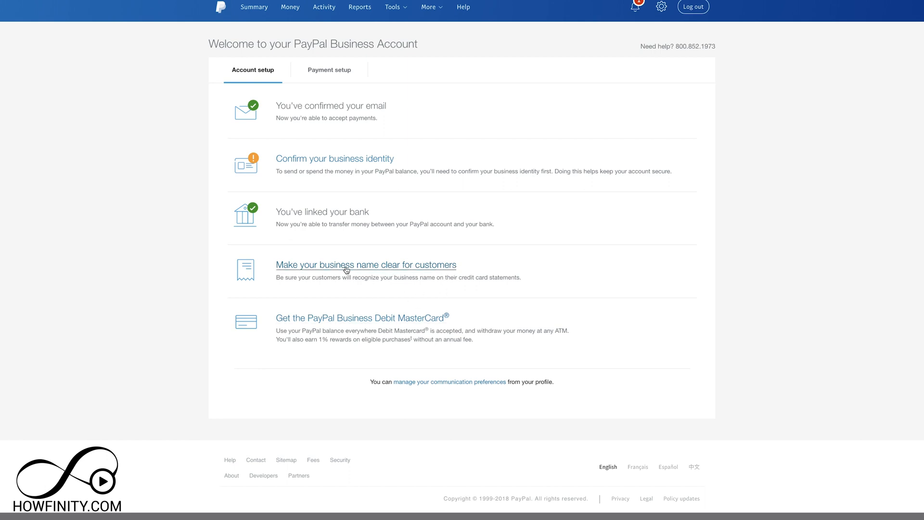
Confirm the business name shown on customers' card statements.
{"action": "left_click", "coordinate": [366, 264]}
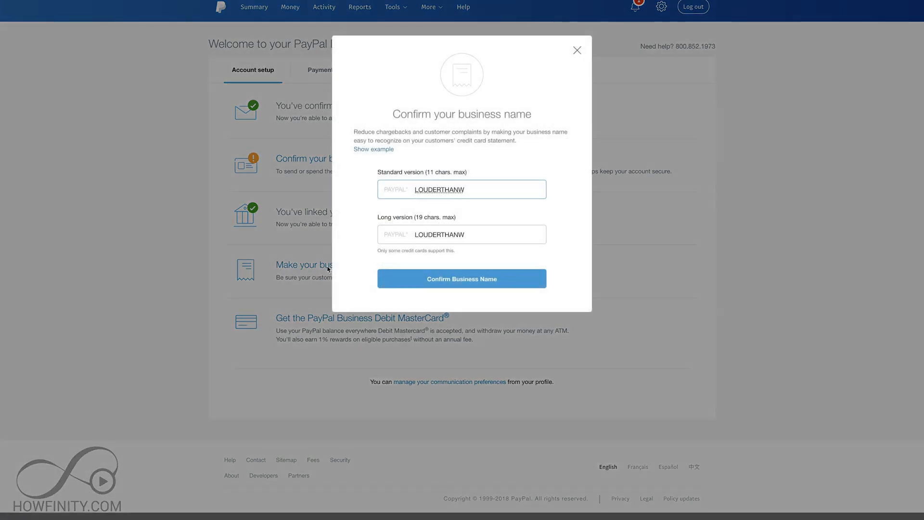
{"action": "left_click", "coordinate": [461, 279]}
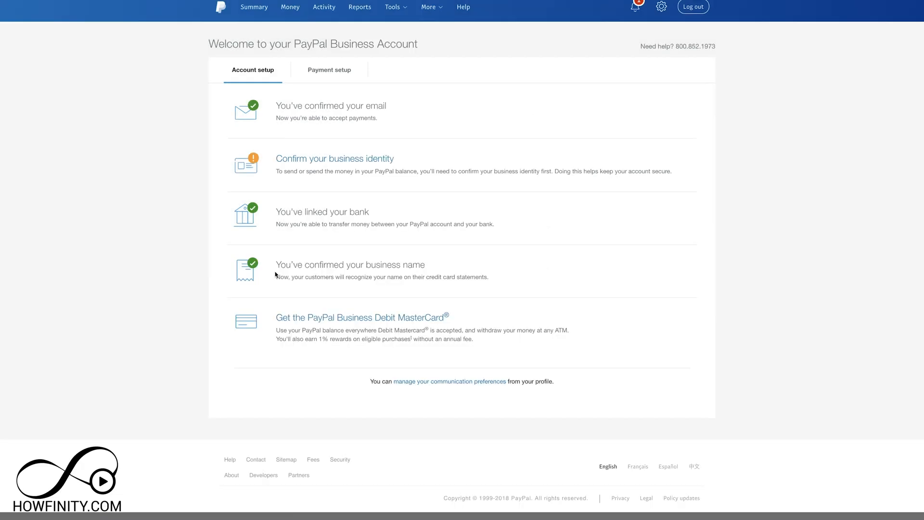
{"action": "mouse_move", "coordinate": [321, 299]}
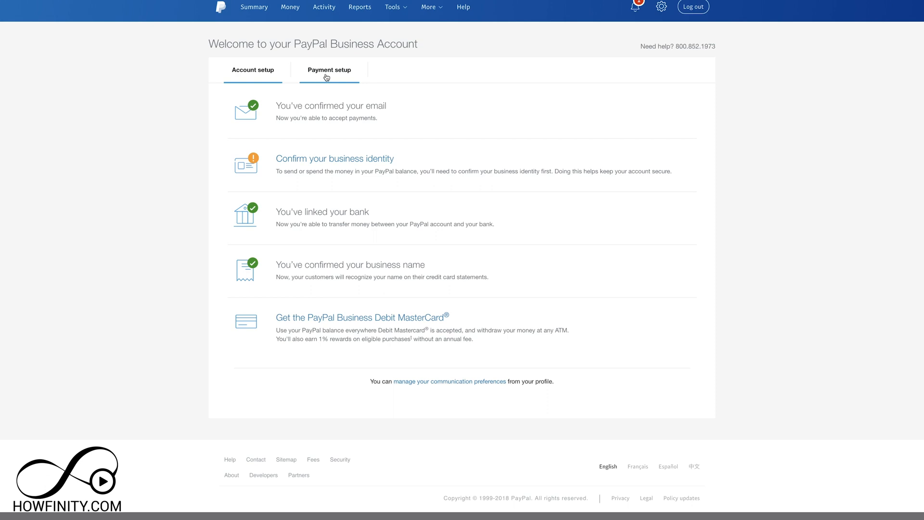
In Payment setup, select getting paid 'On your website' and continue.
{"action": "left_click", "coordinate": [330, 69]}
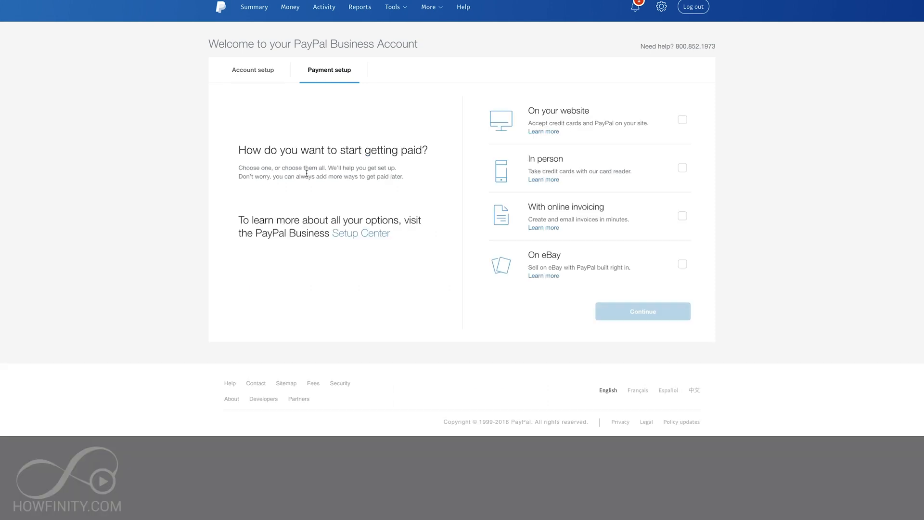
{"action": "left_click", "coordinate": [682, 119]}
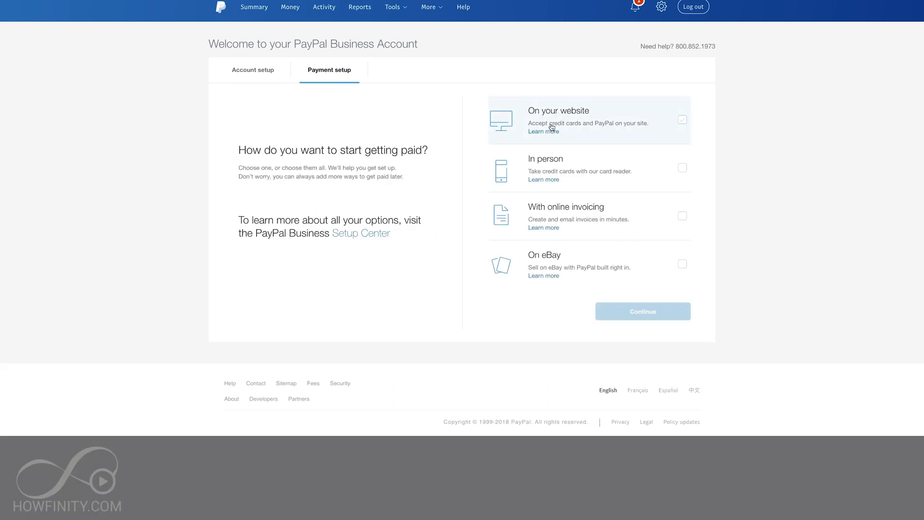
{"action": "mouse_move", "coordinate": [645, 128]}
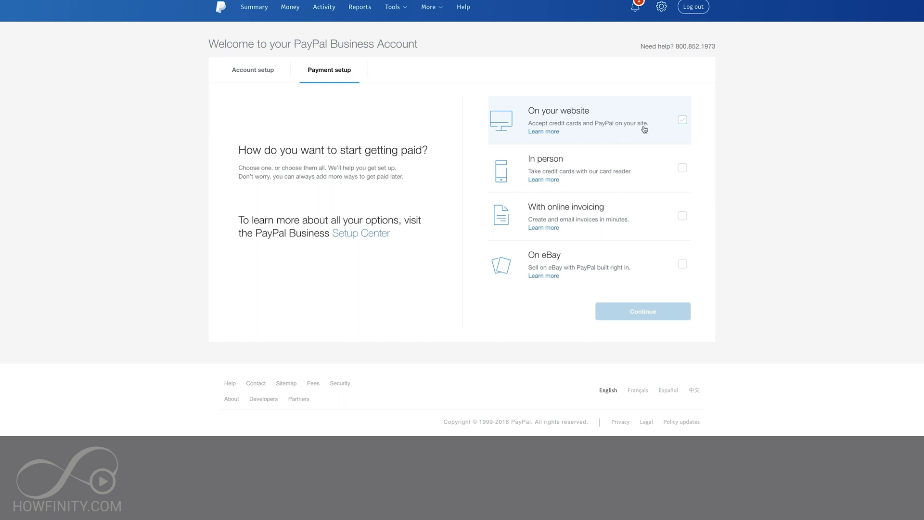
{"action": "left_click", "coordinate": [682, 119]}
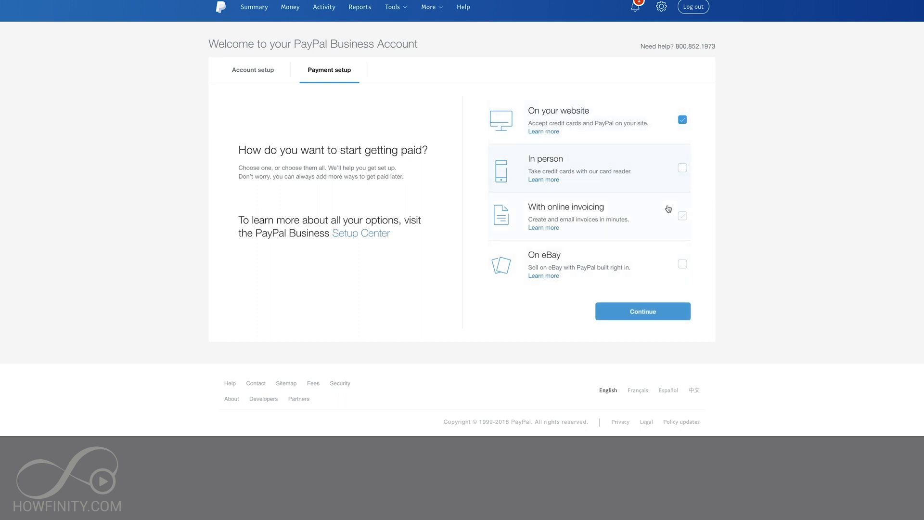
{"action": "mouse_move", "coordinate": [653, 261]}
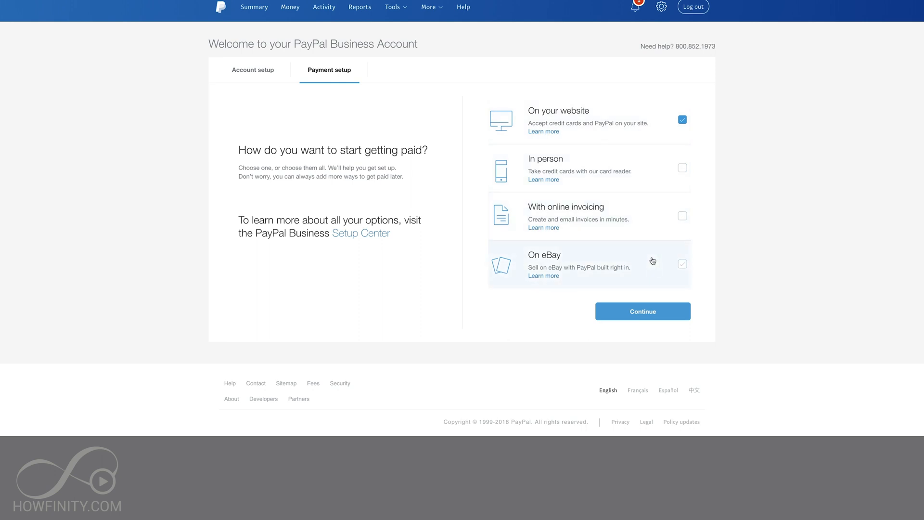
{"action": "left_click", "coordinate": [643, 311]}
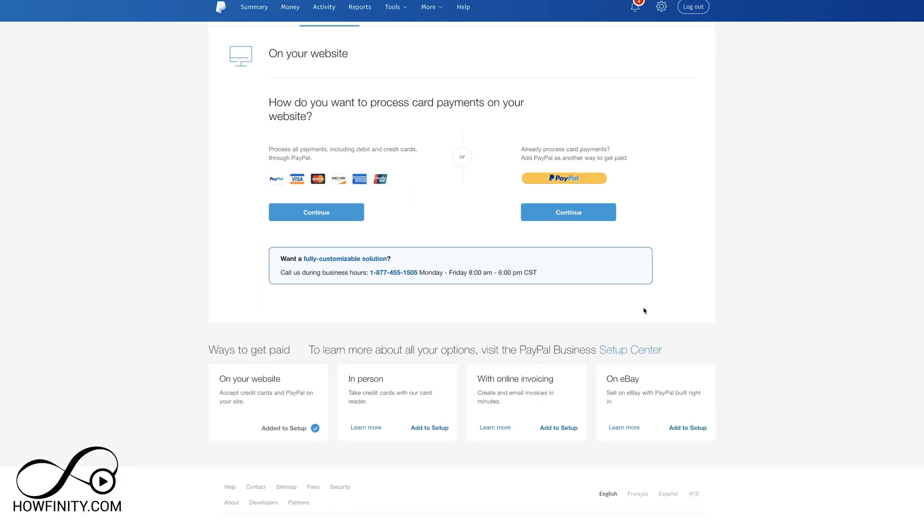
Add PayPal checkout as another way to get paid on the website.
{"action": "scroll", "scroll_direction": "up", "scroll_amount": 3}
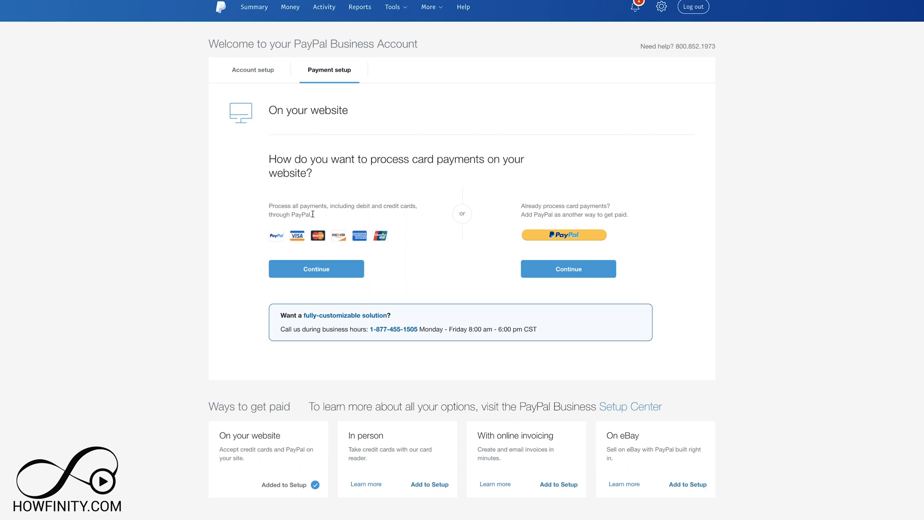
{"action": "mouse_move", "coordinate": [335, 220]}
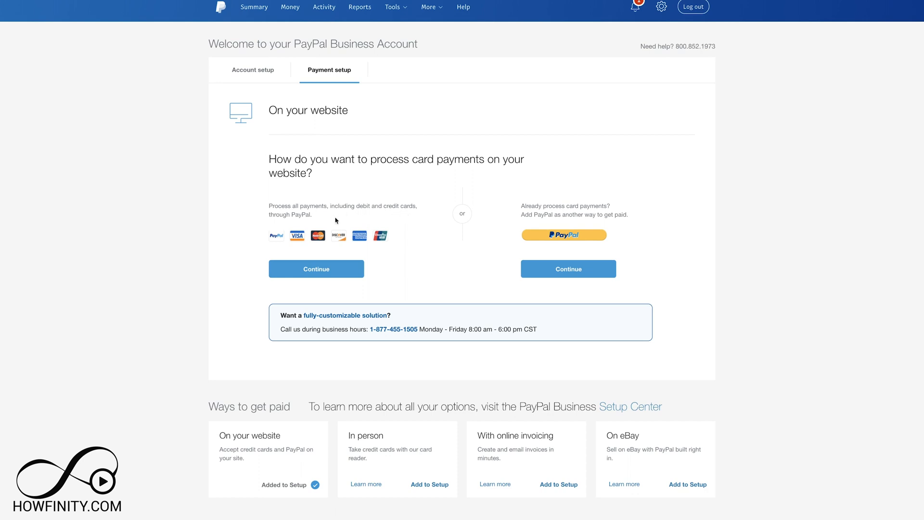
{"action": "mouse_move", "coordinate": [347, 219]}
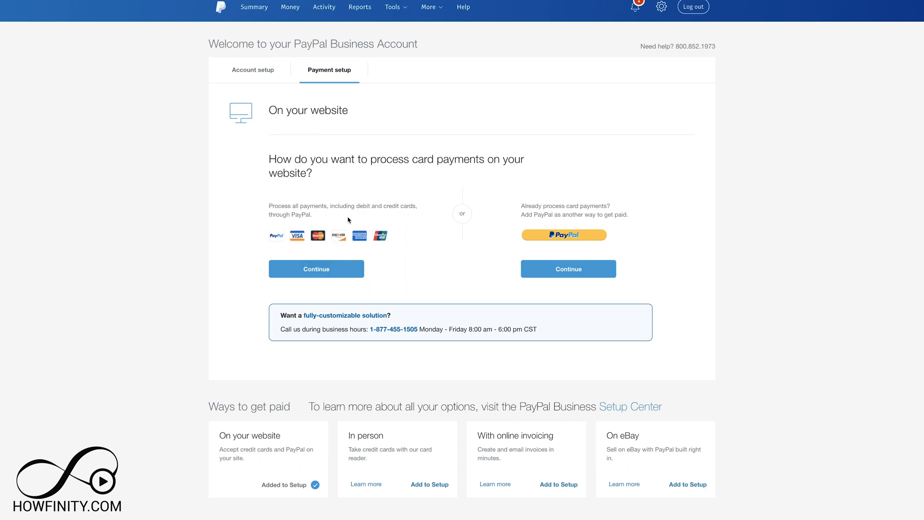
{"action": "mouse_move", "coordinate": [600, 214]}
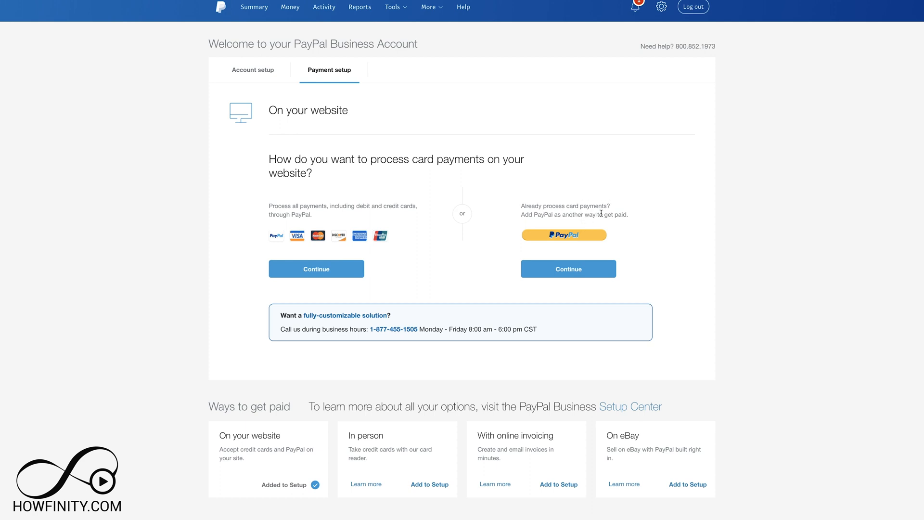
{"action": "mouse_move", "coordinate": [616, 223]}
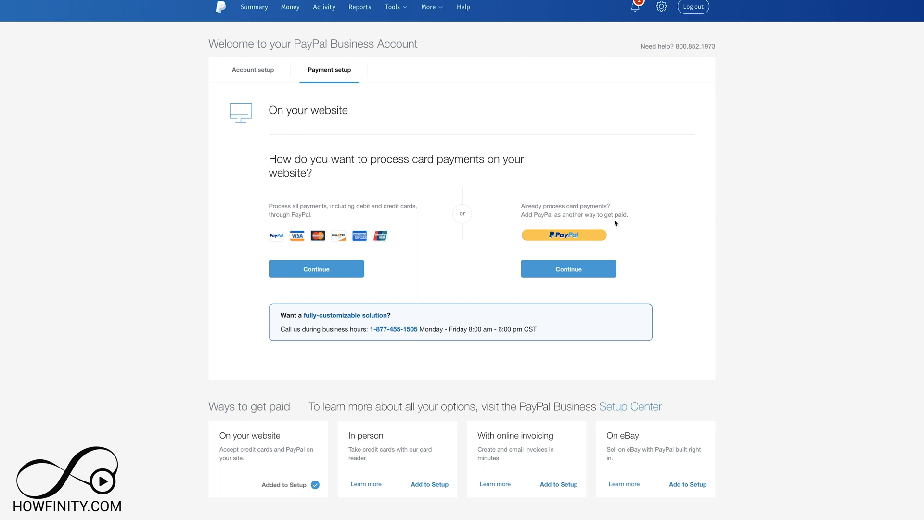
{"action": "mouse_move", "coordinate": [615, 244]}
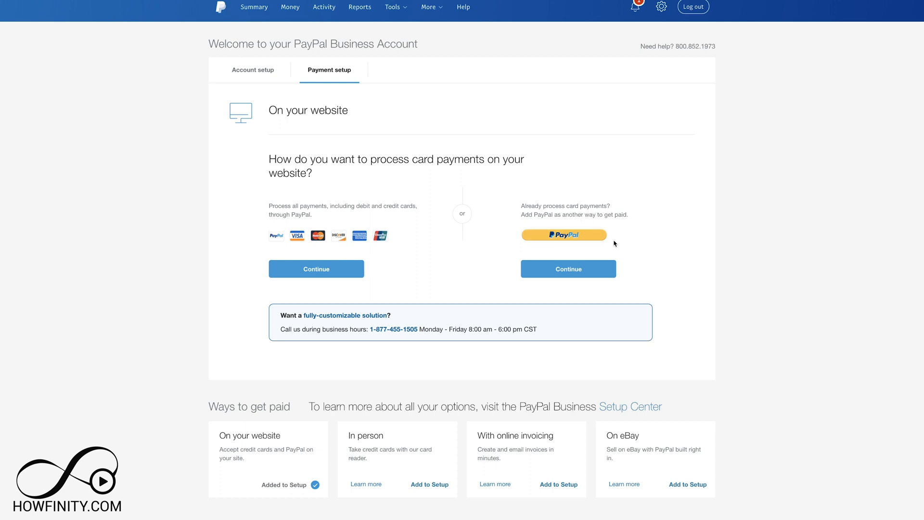
{"action": "mouse_move", "coordinate": [595, 270]}
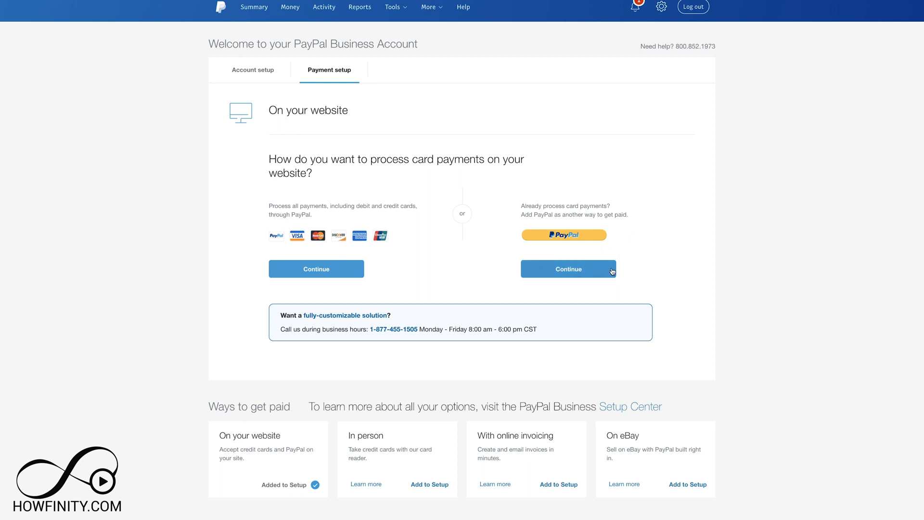
{"action": "mouse_move", "coordinate": [658, 271]}
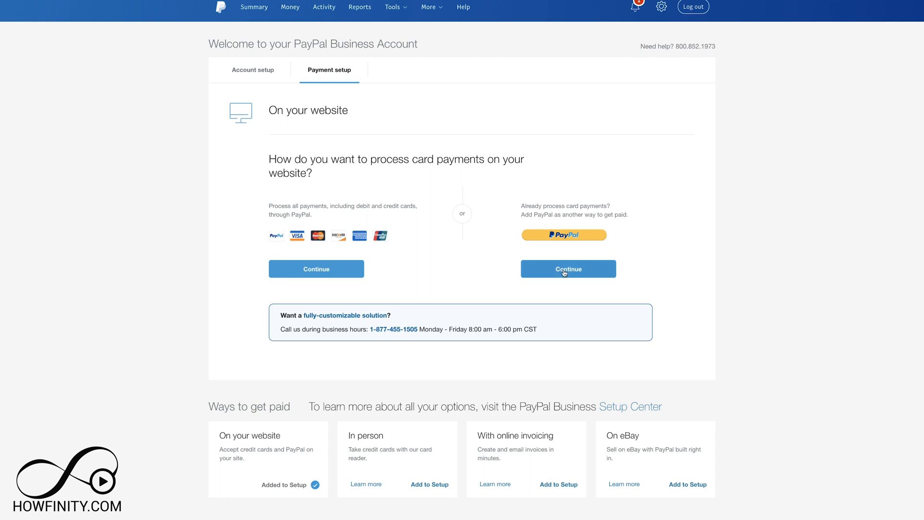
{"action": "left_click", "coordinate": [567, 269]}
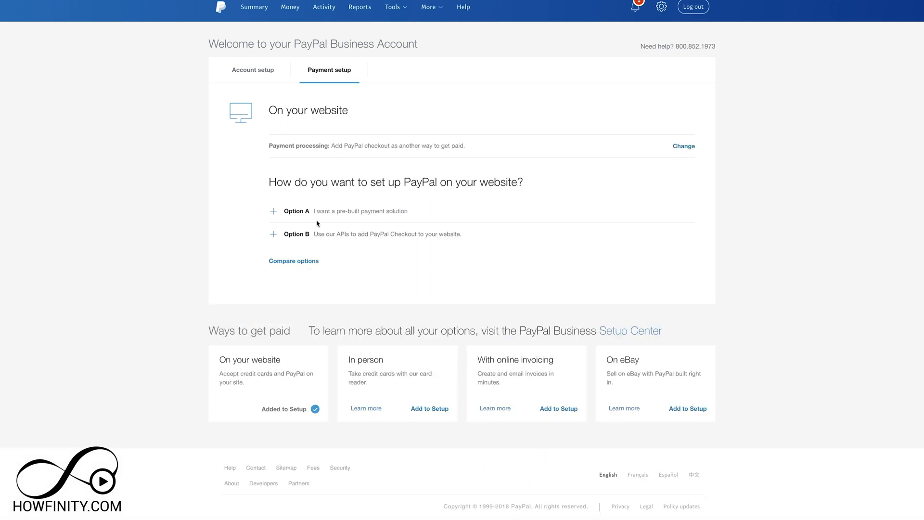
{"action": "mouse_move", "coordinate": [432, 193]}
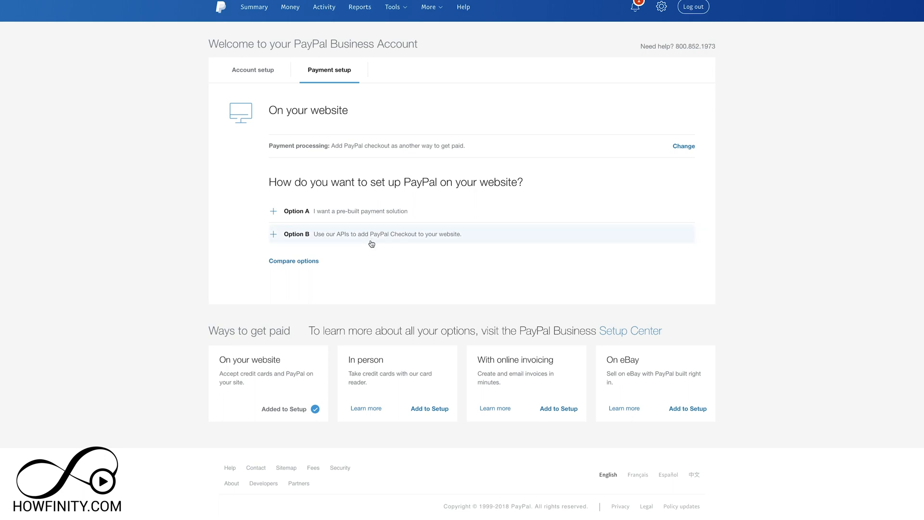
Review the API-based and pre-built payment setup options, then return to the account setup checklist.
{"action": "left_click", "coordinate": [296, 233]}
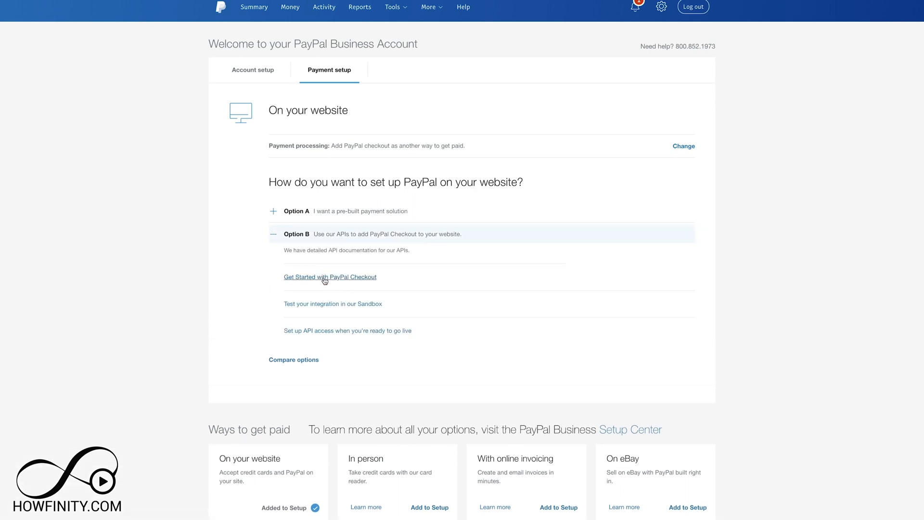
{"action": "mouse_move", "coordinate": [348, 330]}
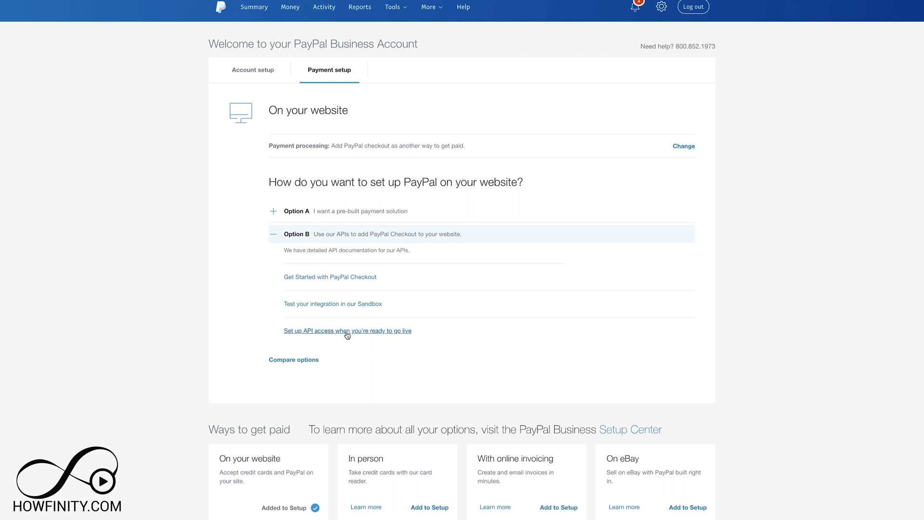
{"action": "mouse_move", "coordinate": [297, 237]}
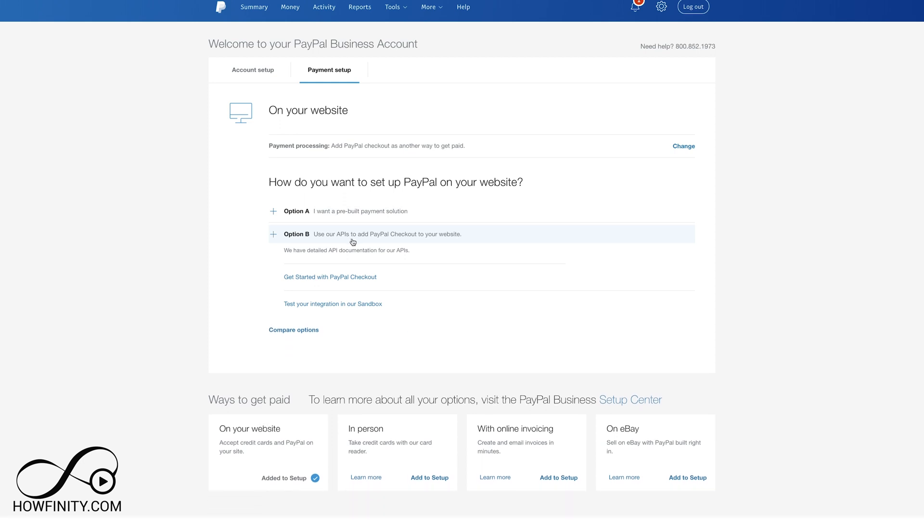
{"action": "left_click", "coordinate": [297, 211]}
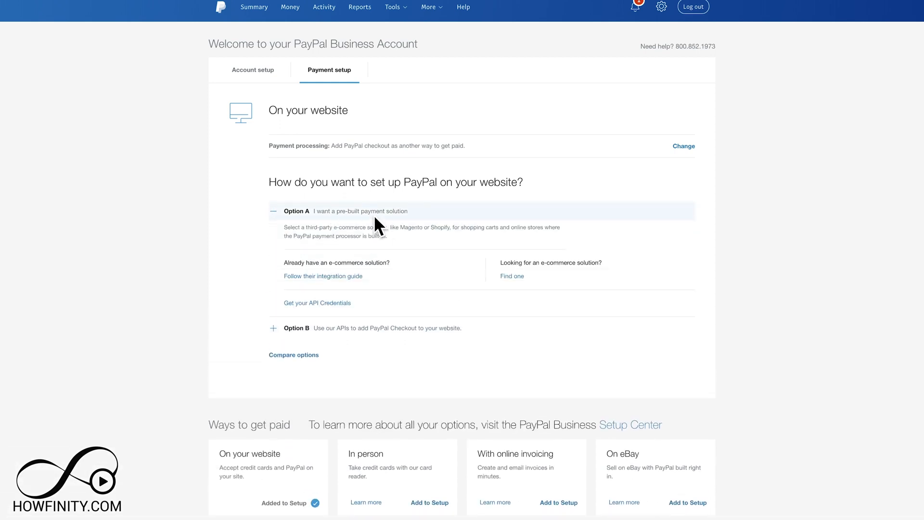
{"action": "mouse_move", "coordinate": [415, 234]}
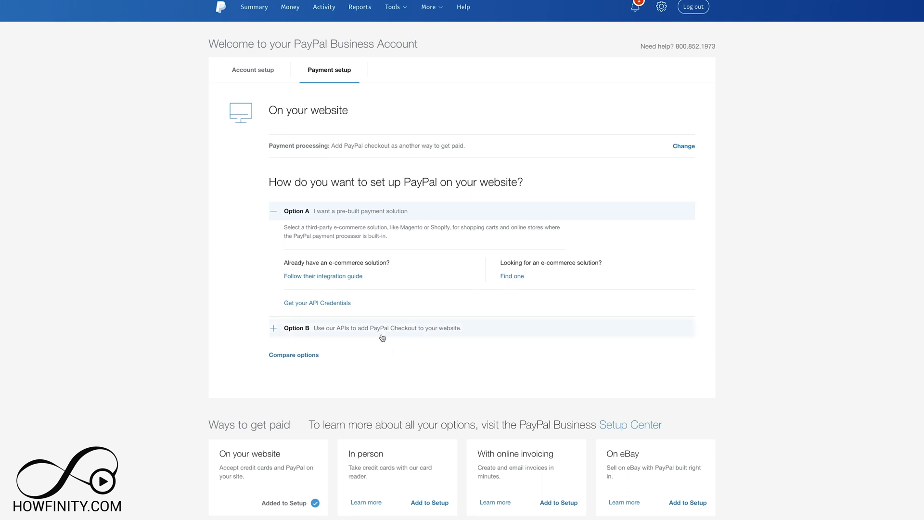
{"action": "left_click", "coordinate": [253, 69]}
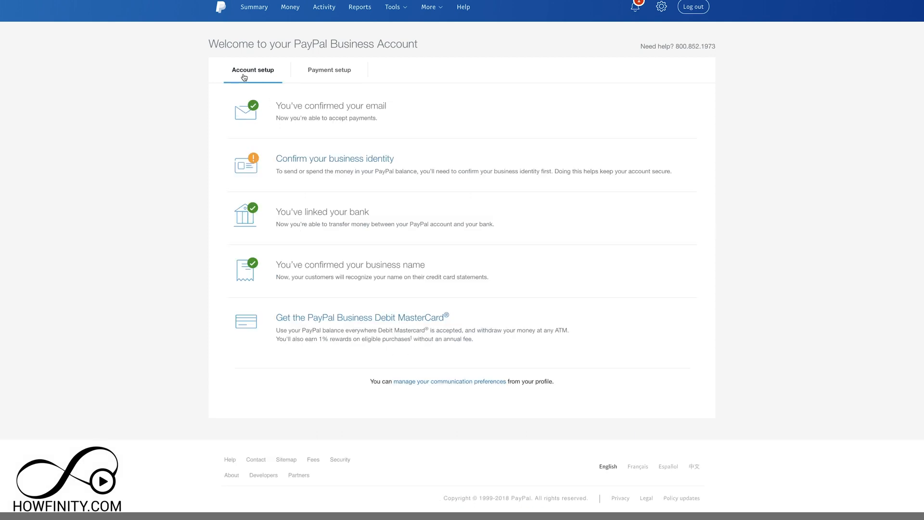
{"action": "mouse_move", "coordinate": [375, 190]}
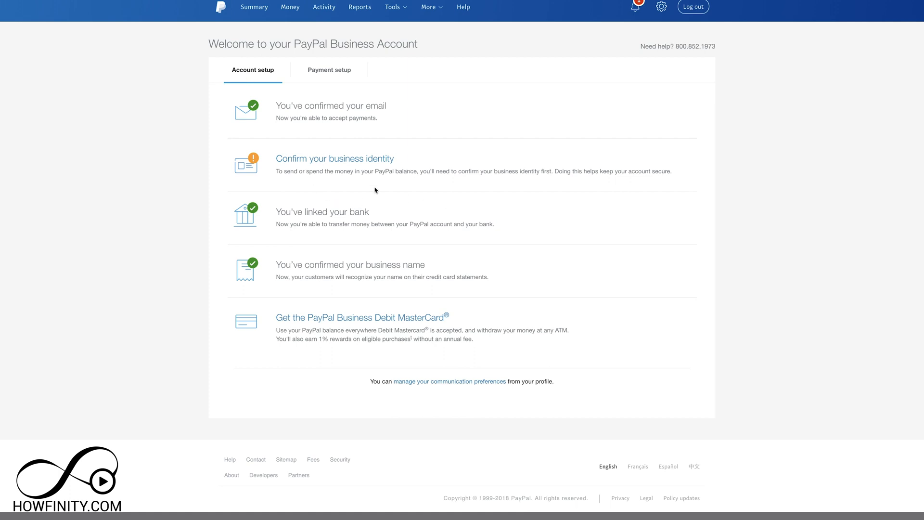
{"action": "mouse_move", "coordinate": [355, 181]}
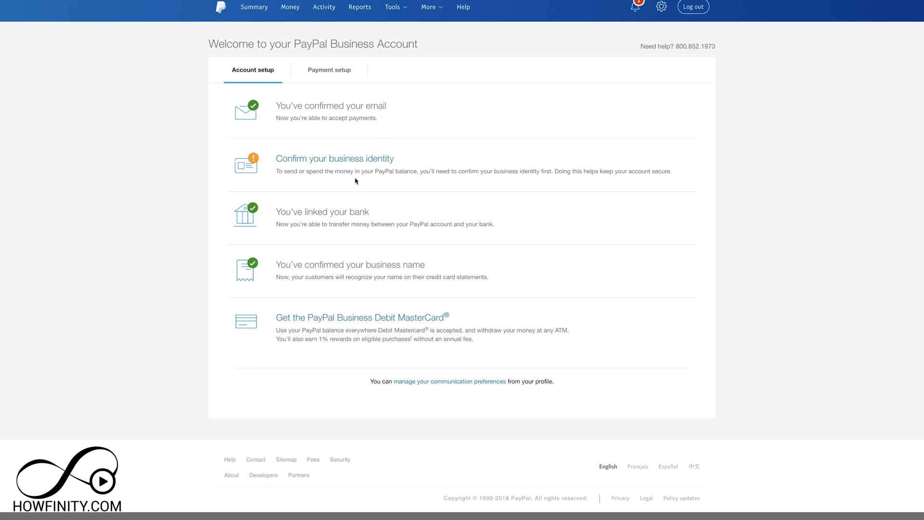
{"action": "mouse_move", "coordinate": [436, 225]}
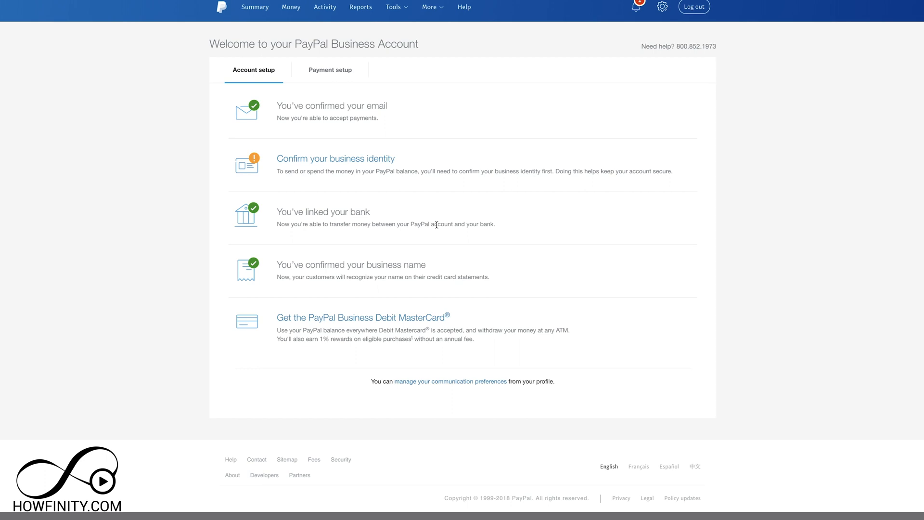
{"action": "mouse_move", "coordinate": [454, 96]}
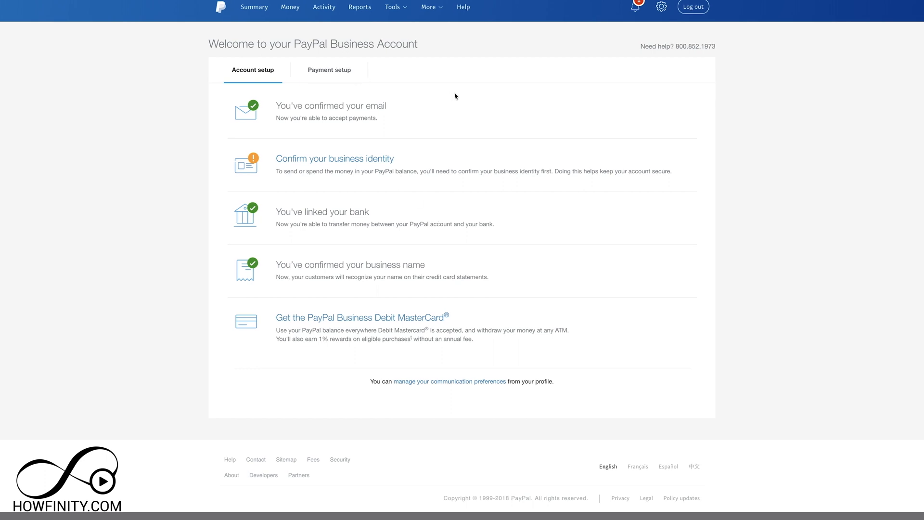